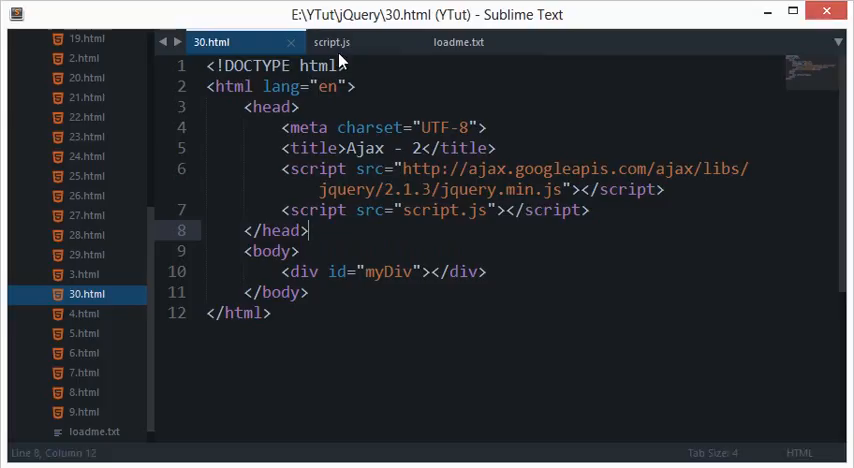
Step: Switch to script.js and select the load call to remove the $('#myDiv').load('loadme.txt') line
{"action": "left_click", "coordinate": [332, 42]}
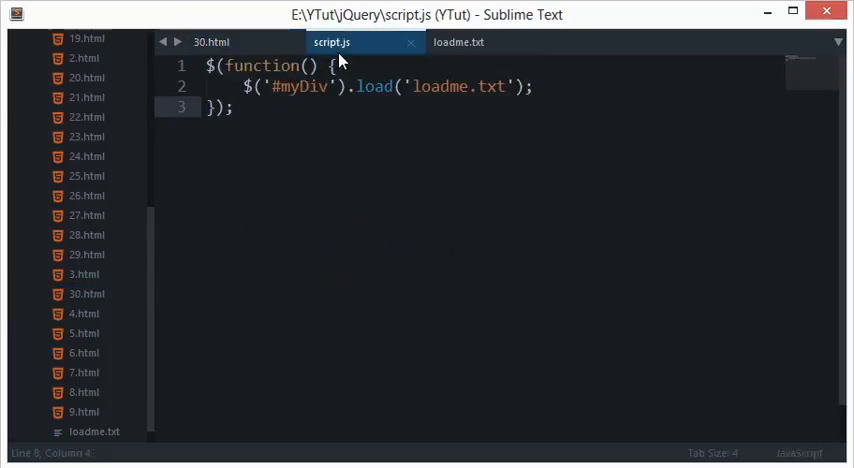
{"action": "double_click", "coordinate": [372, 86]}
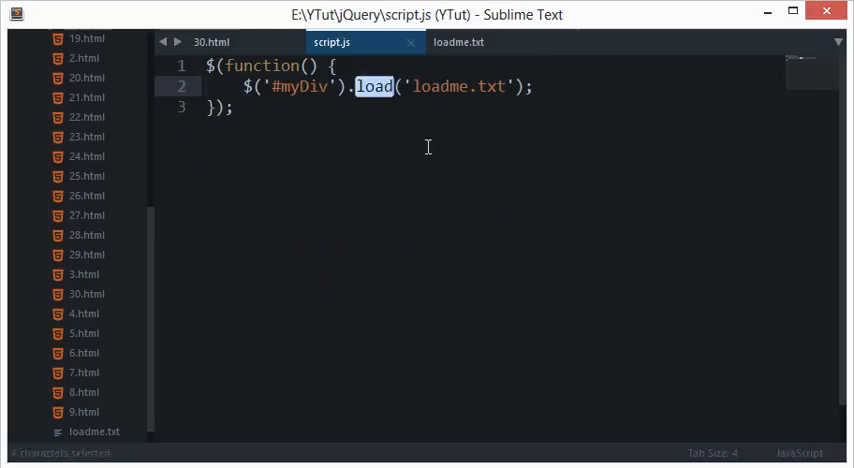
{"action": "mouse_move", "coordinate": [448, 130]}
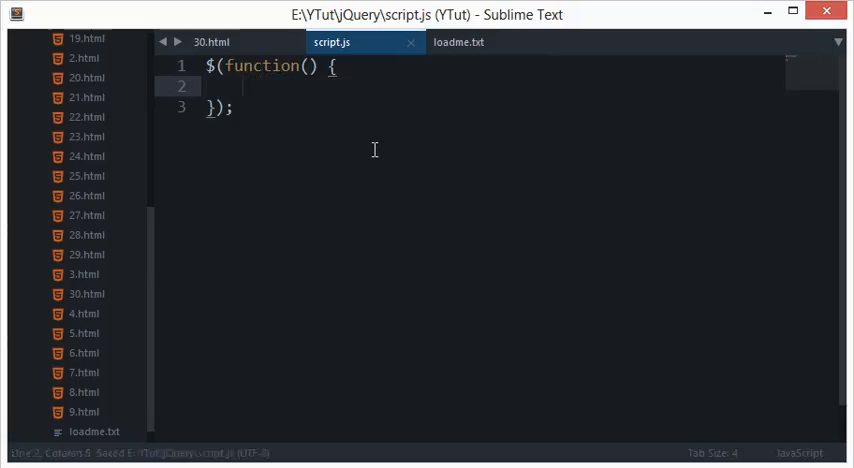
Step: Try out $.ajax and $(selector).method syntax examples on line 2, then clear them
{"action": "type", "text": "$"}
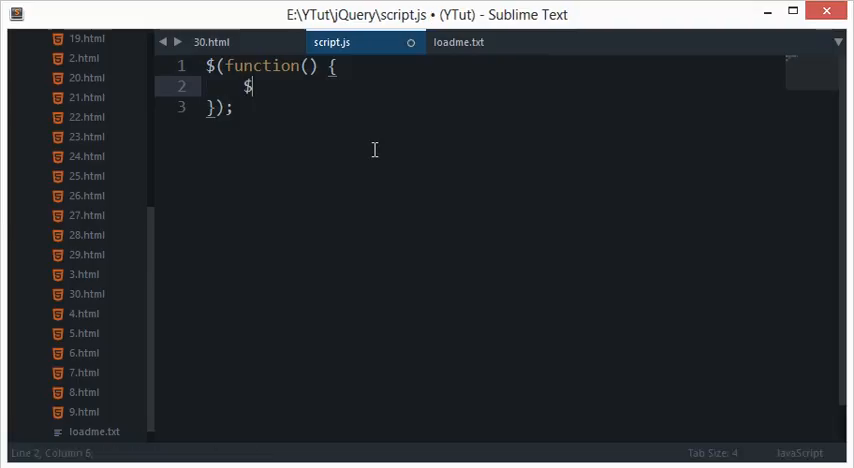
{"action": "type", "text": ".a"}
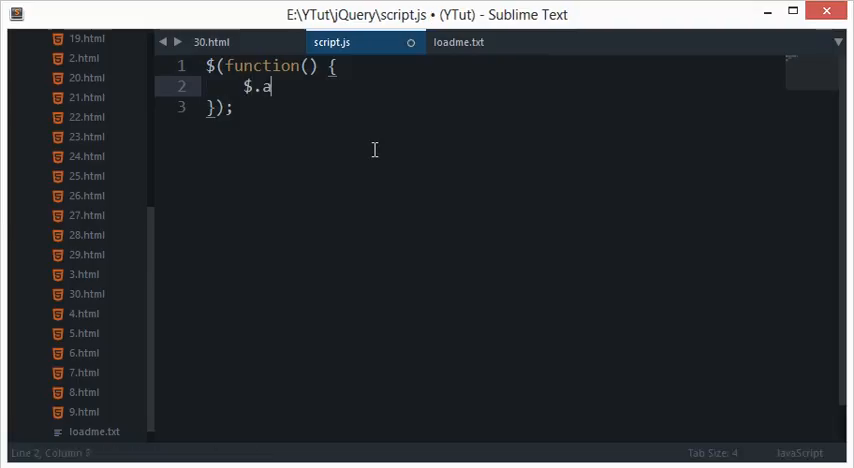
{"action": "type", "text": "jax"}
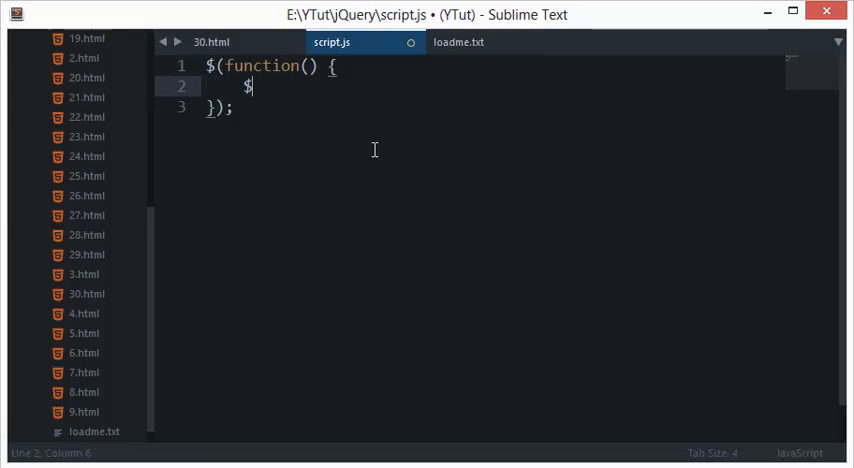
{"action": "type", "text": "(selector)"}
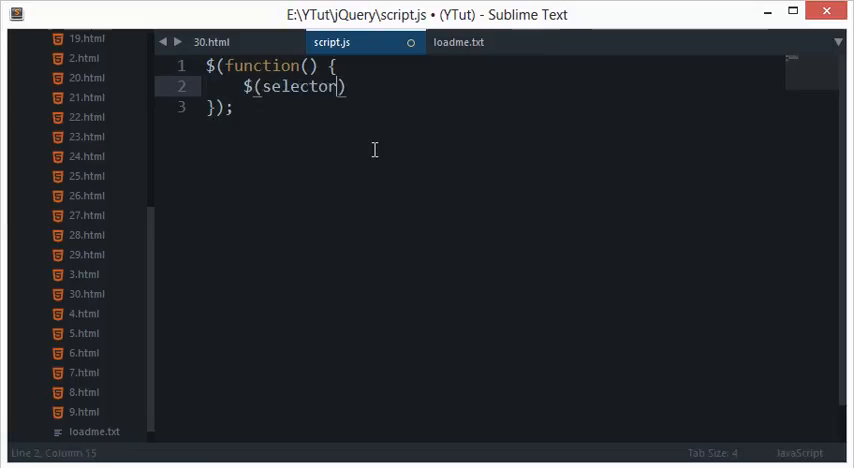
{"action": "type", "text": ".meth"}
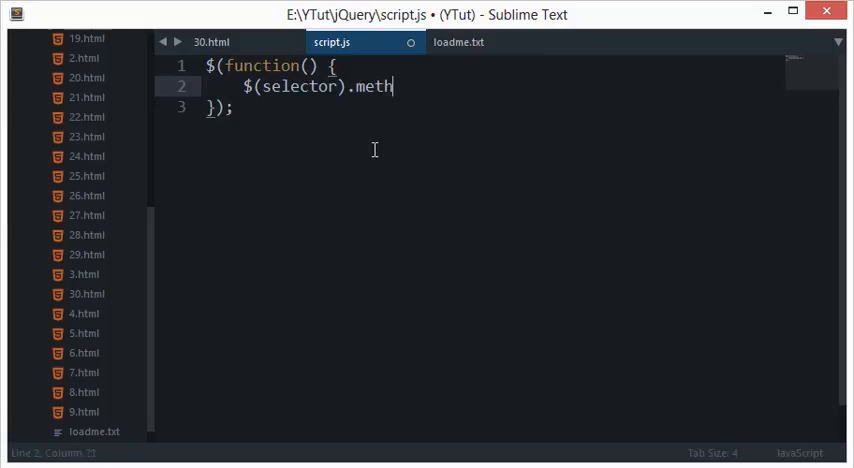
{"action": "key", "text": "backspace"}
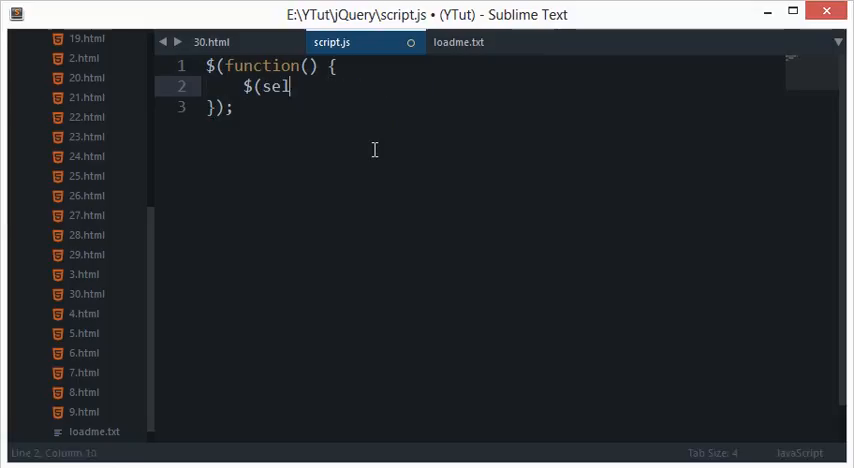
{"action": "key", "text": "ctrl+z"}
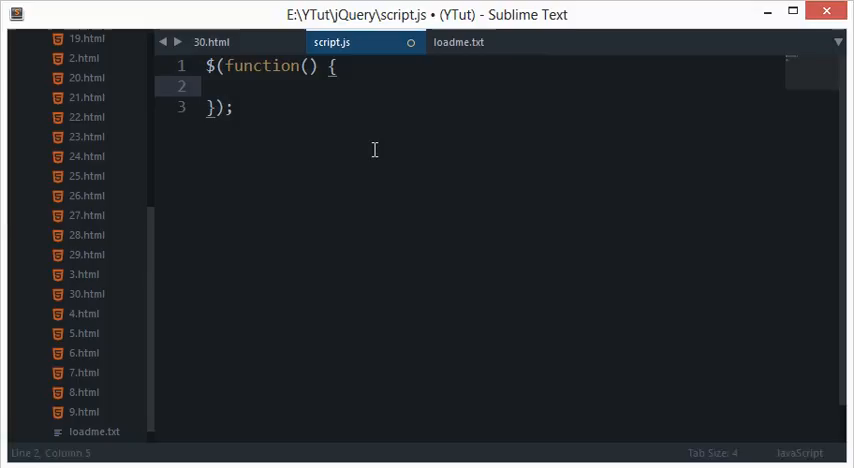
Step: Try a $(document).r and $.ajax variant, save script.js, then clear line 2 again
{"action": "type", "text": "$("}
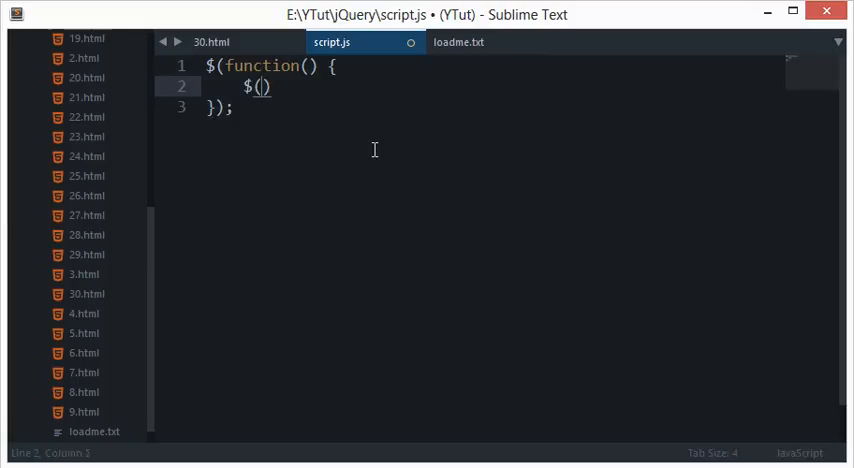
{"action": "type", "text": "document).r"}
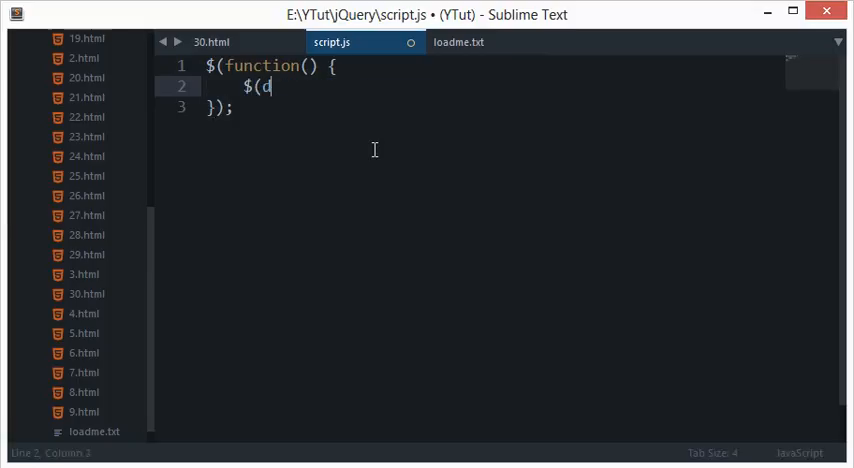
{"action": "key", "text": "Backspace"}
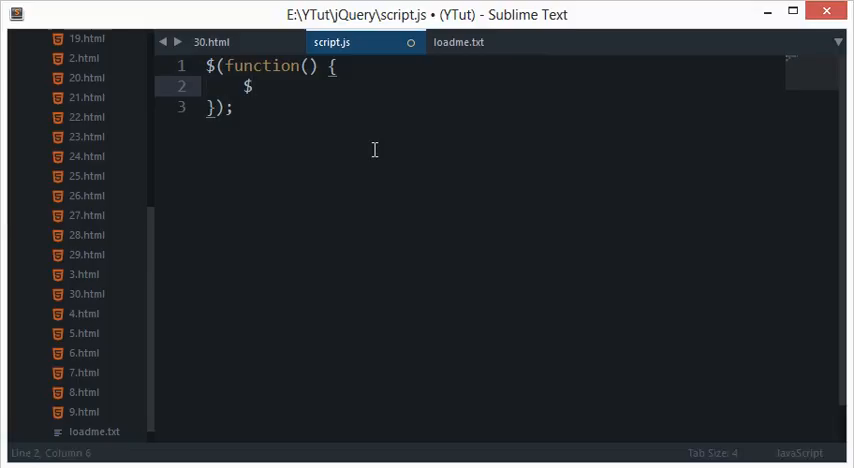
{"action": "type", "text": ".ajax"}
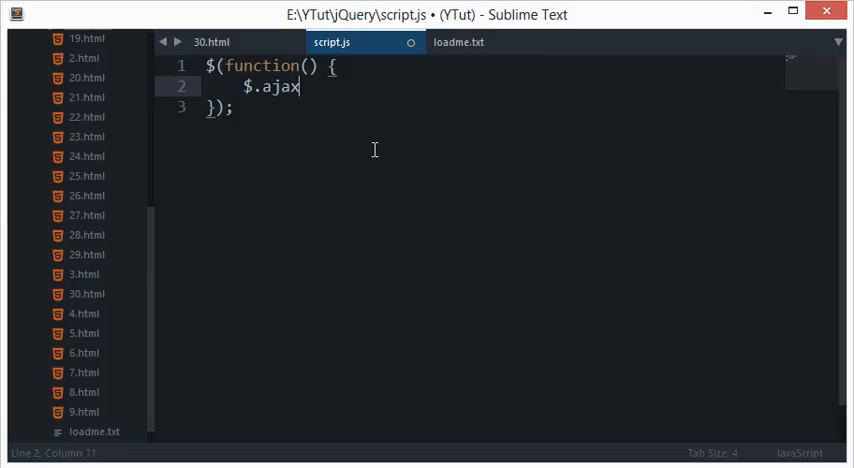
{"action": "key", "text": "ctrl+s"}
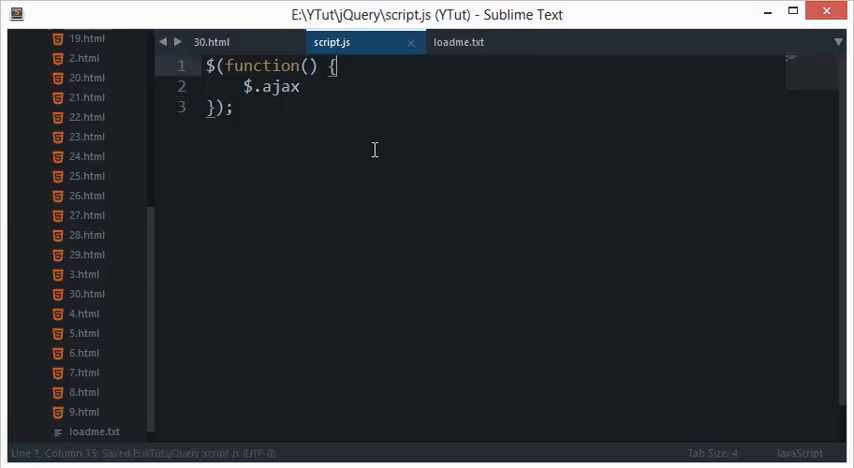
{"action": "key", "text": "Backspace"}
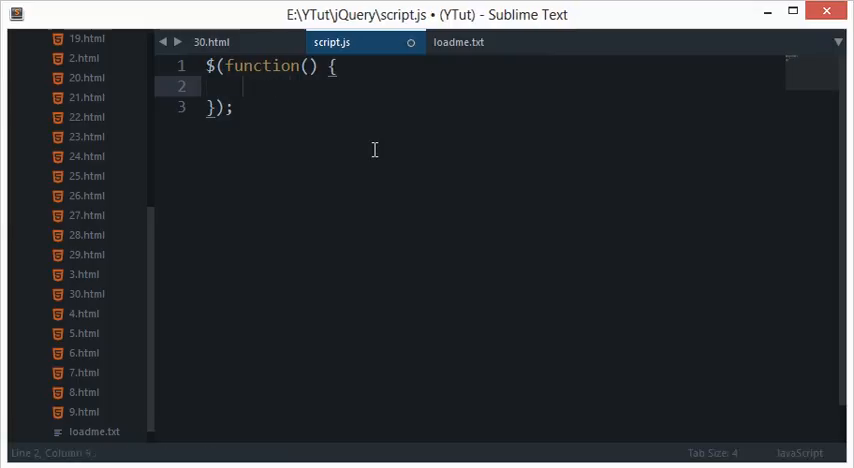
Step: Note that $ == jQuery via jQuery.ajax, then leave an empty $.ajax() call on line 2
{"action": "type", "text": "$"}
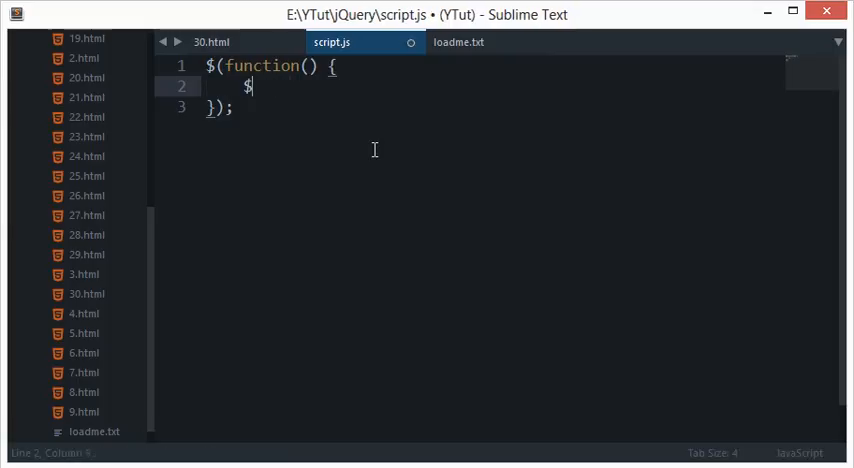
{"action": "type", "text": "=="}
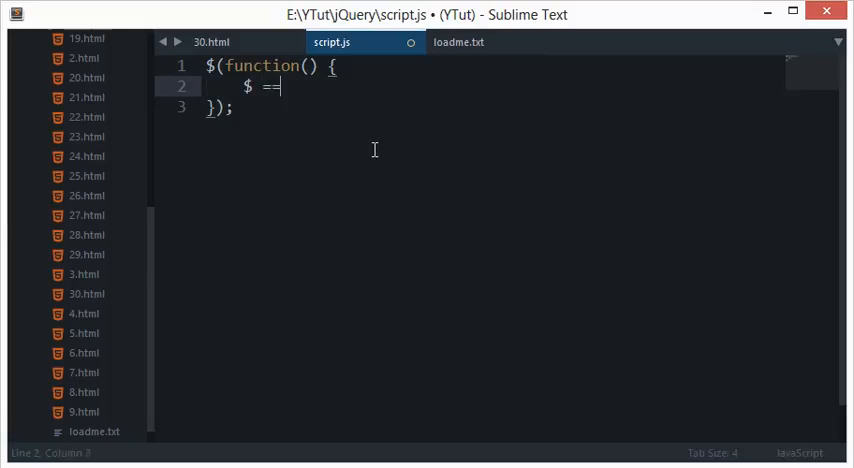
{"action": "type", "text": "jQUE"}
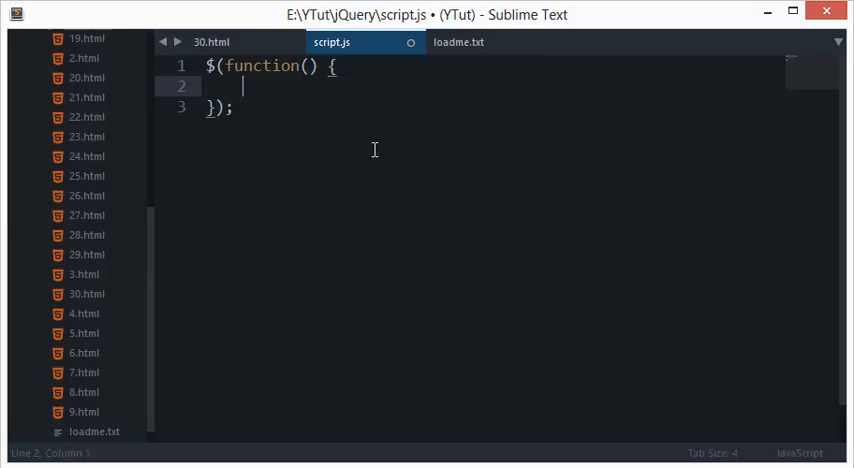
{"action": "type", "text": "jQuery."}
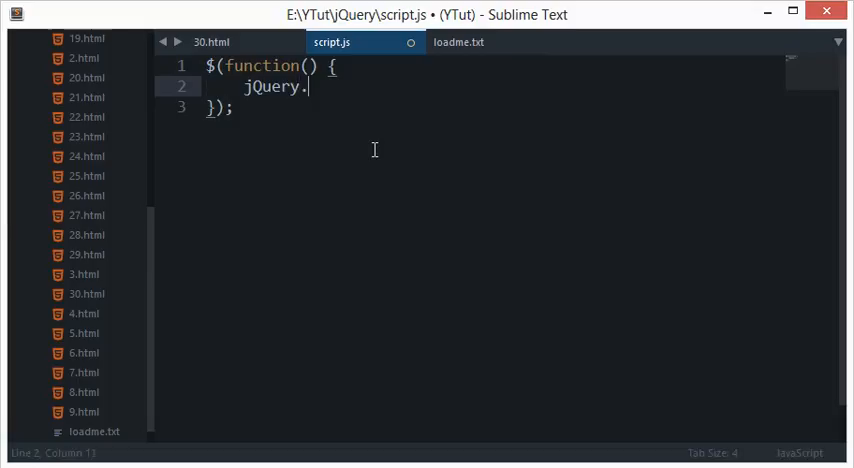
{"action": "type", "text": "ajax"}
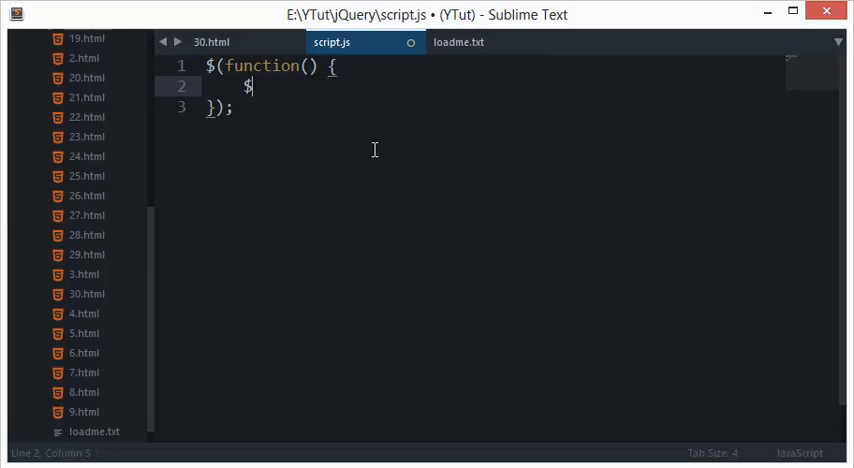
{"action": "type", "text": ".ajax"}
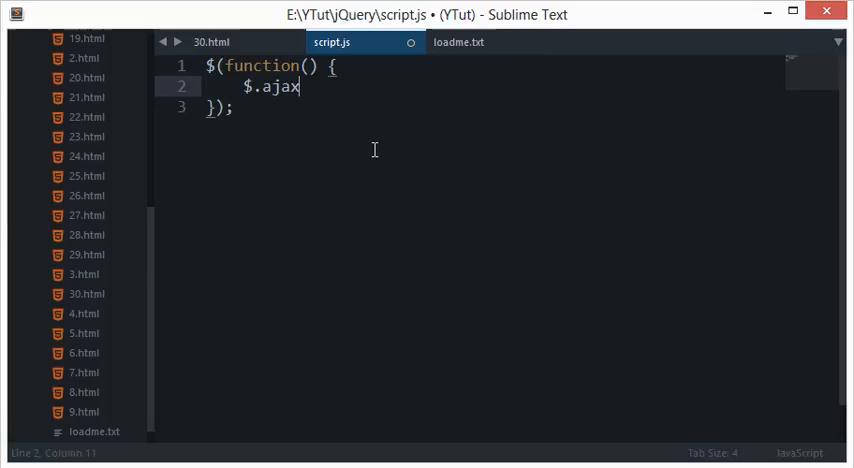
{"action": "type", "text": "()"}
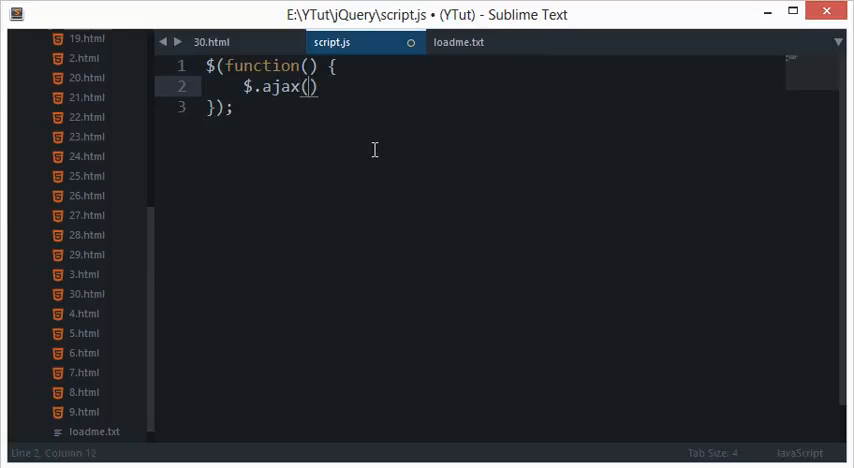
Step: Give $.ajax an options object with url: "loadme.txt" and save
{"action": "type", "text": "{"}
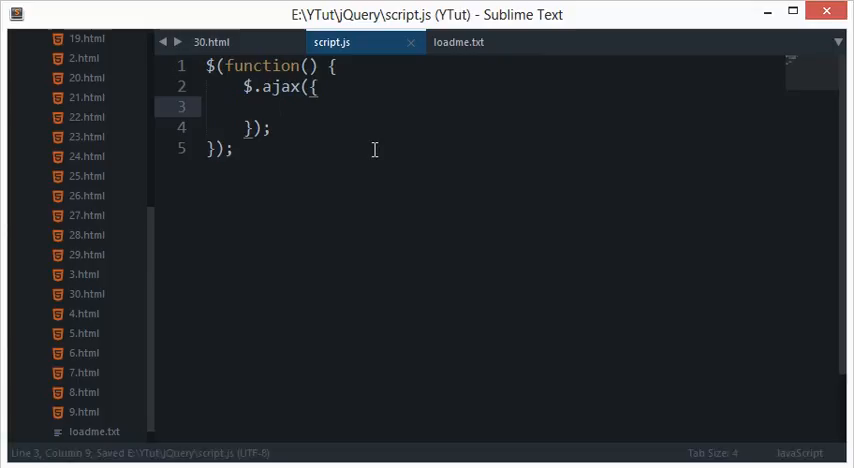
{"action": "type", "text": "url"}
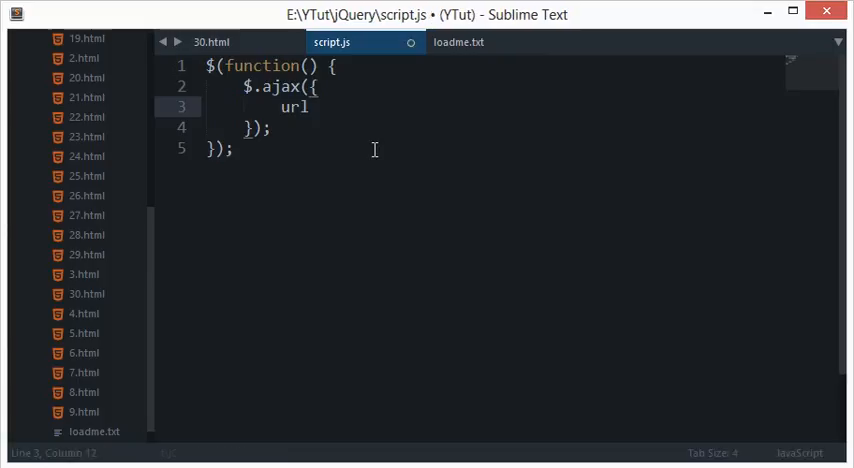
{"action": "type", "text": ": \"\""}
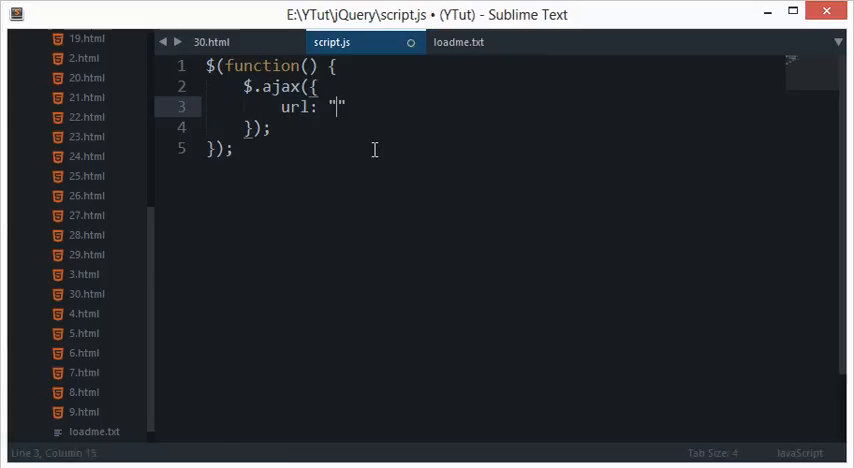
{"action": "key", "text": "ctrl+s"}
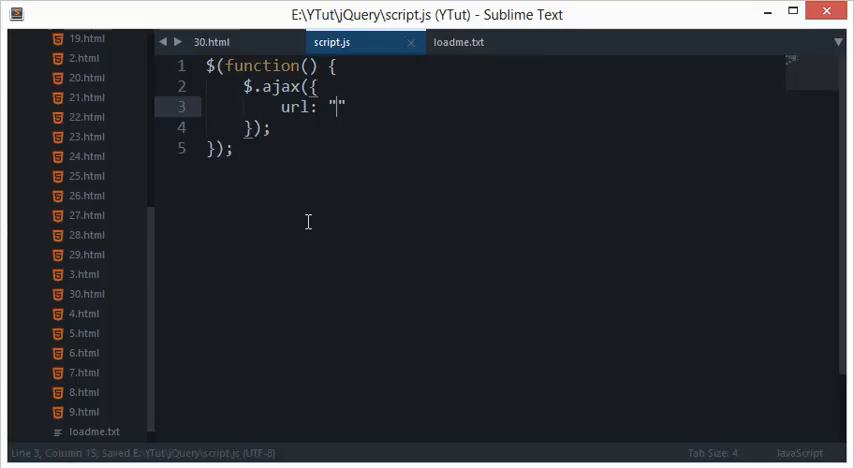
{"action": "type", "text": "loadme.txt"}
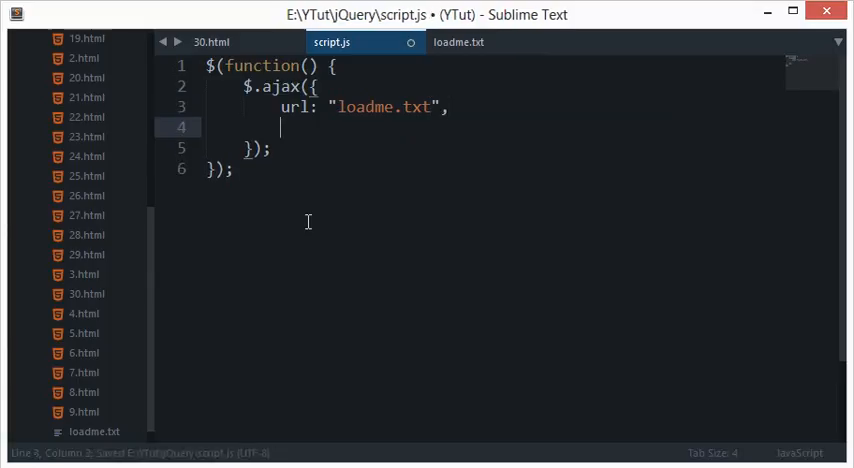
Step: Start a success option, then remove it in favour of chaining .done()
{"action": "type", "text": "s"}
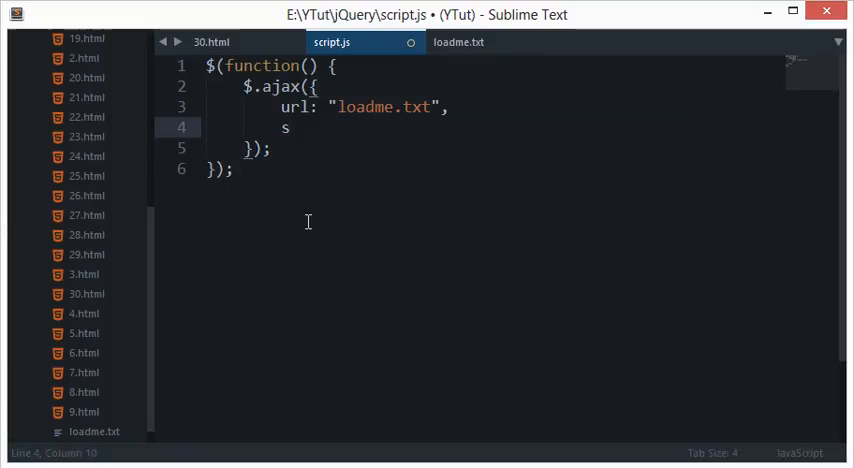
{"action": "type", "text": "uce"}
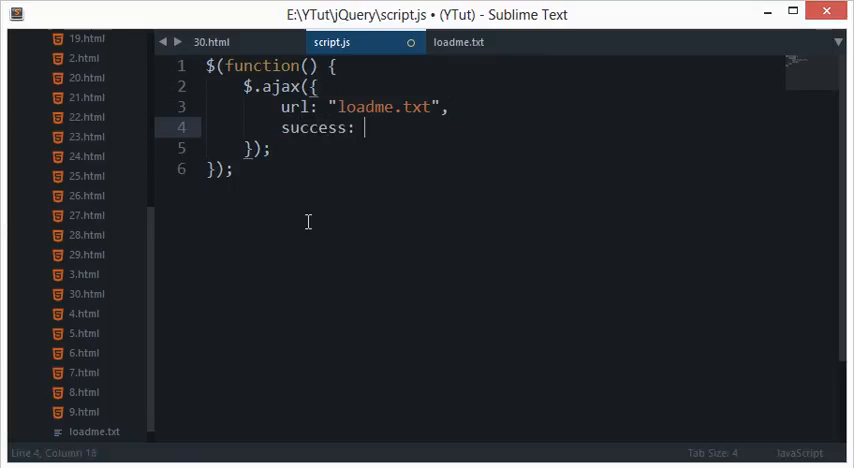
{"action": "key", "text": "Backspace"}
{"action": "type", "text": ".done()"}
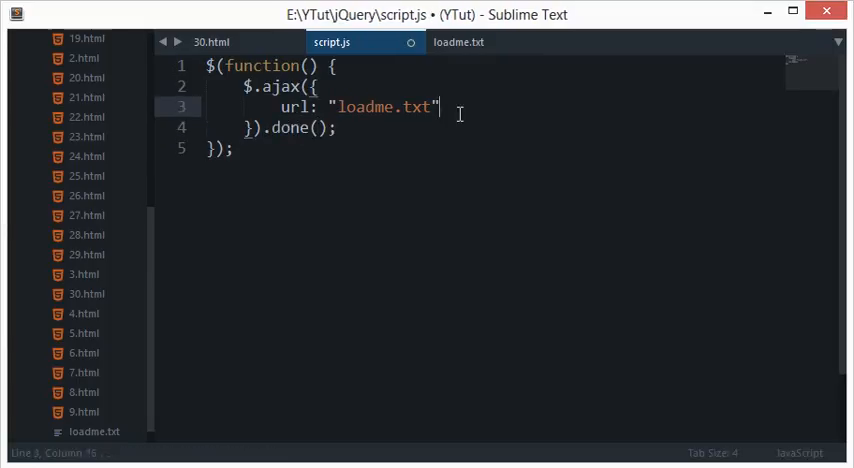
Step: Fill .done() with function(data) { alert(data) } as its callback
{"action": "key", "text": "enter"}
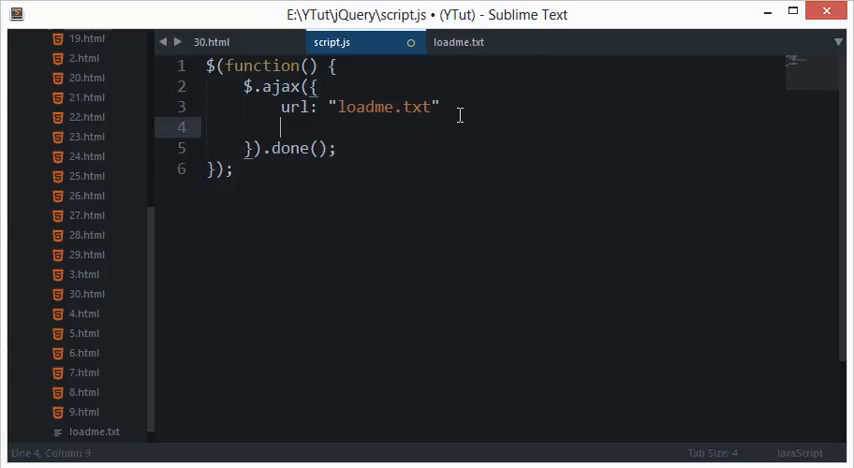
{"action": "double_click", "coordinate": [288, 148]}
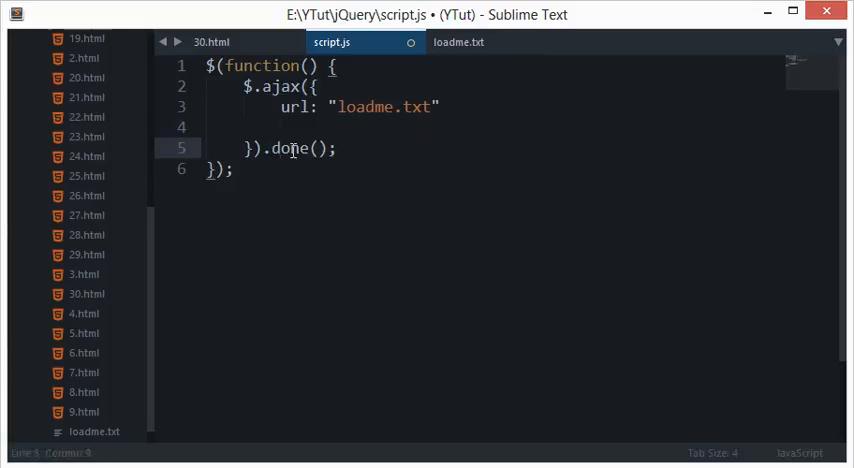
{"action": "double_click", "coordinate": [284, 86]}
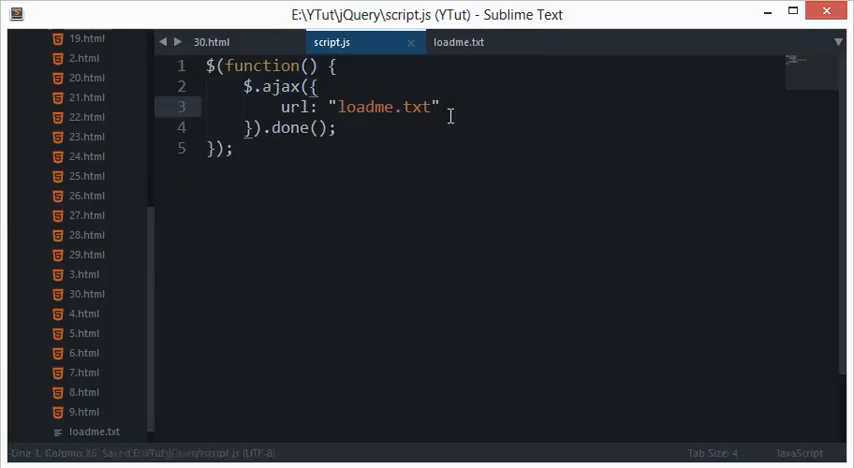
{"action": "type", "text": "function("}
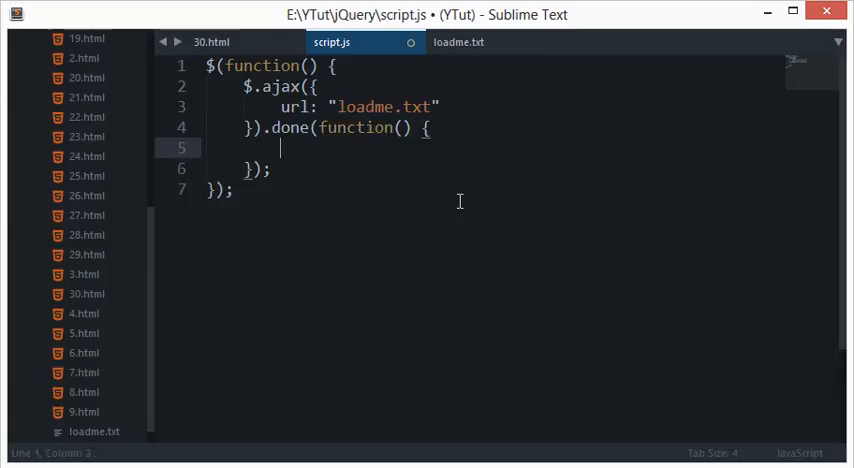
{"action": "type", "text": "alert"}
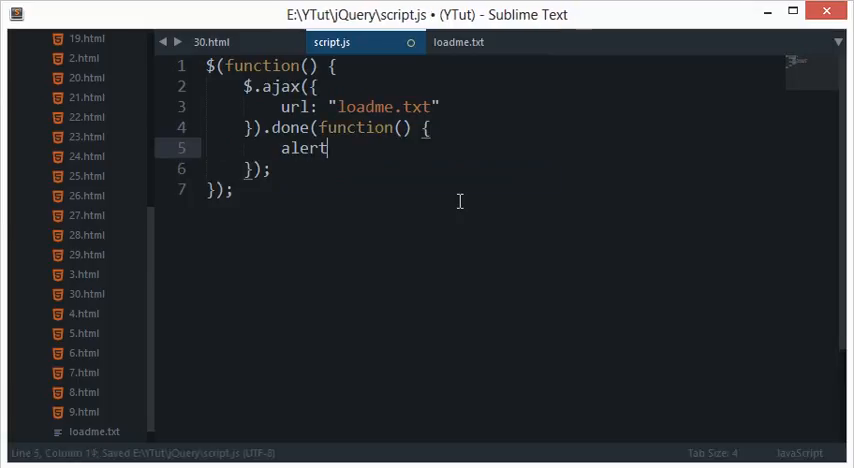
{"action": "type", "text": "()"}
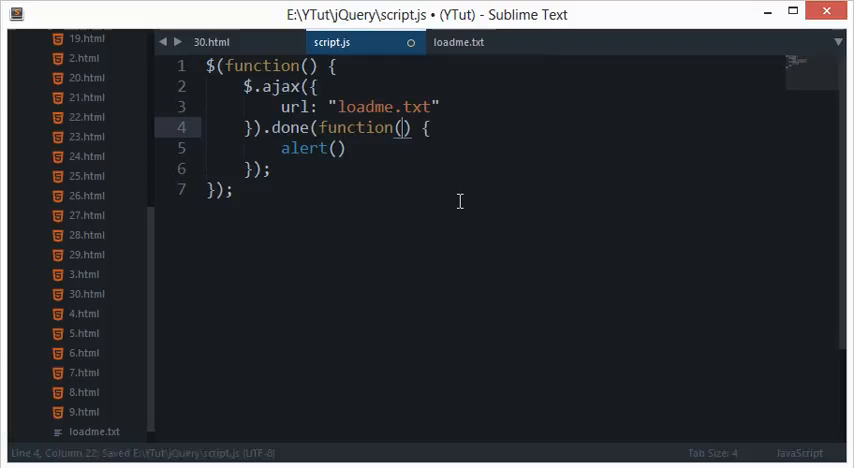
{"action": "type", "text": "data"}
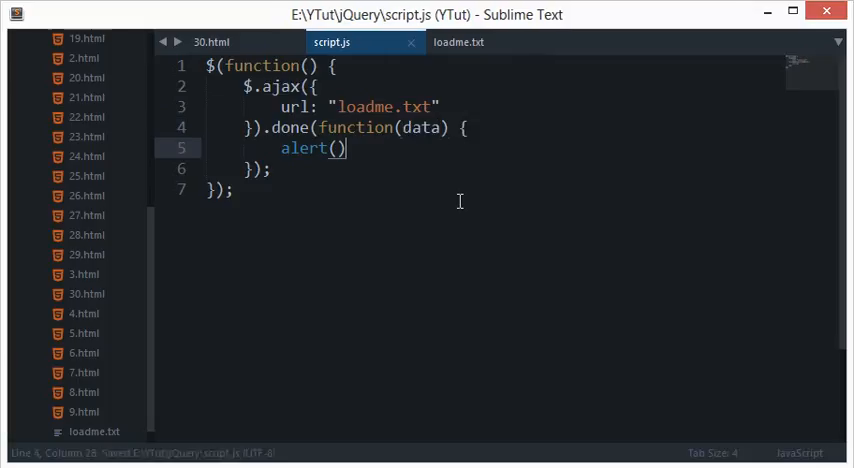
{"action": "type", "text": "data"}
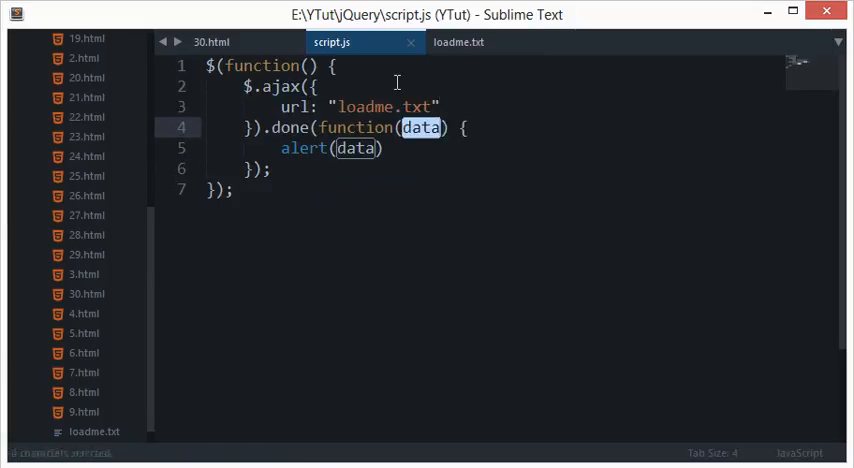
Step: End the alert(data) statement in the done callback with a semicolon
{"action": "left_click", "coordinate": [390, 148]}
{"action": "type", "text": ";"}
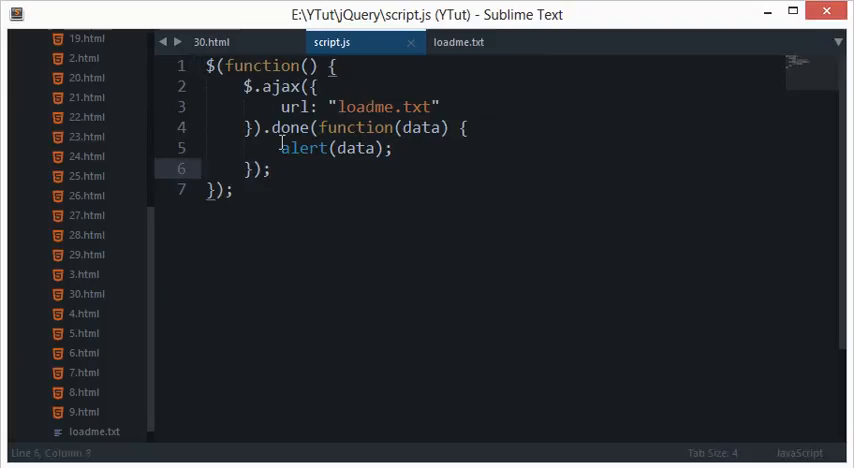
Step: Chain .fail(function(data) { alert(data); }) and change the url to loadmeX.txt
{"action": "double_click", "coordinate": [288, 126]}
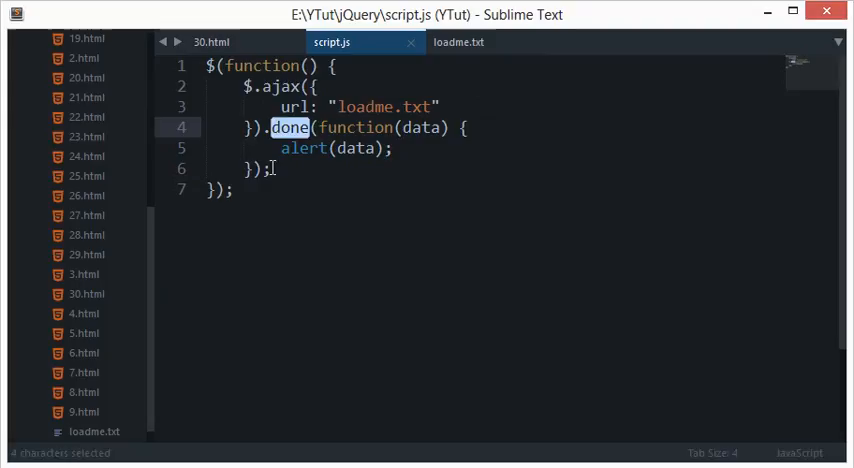
{"action": "type", "text": ".fail(function"}
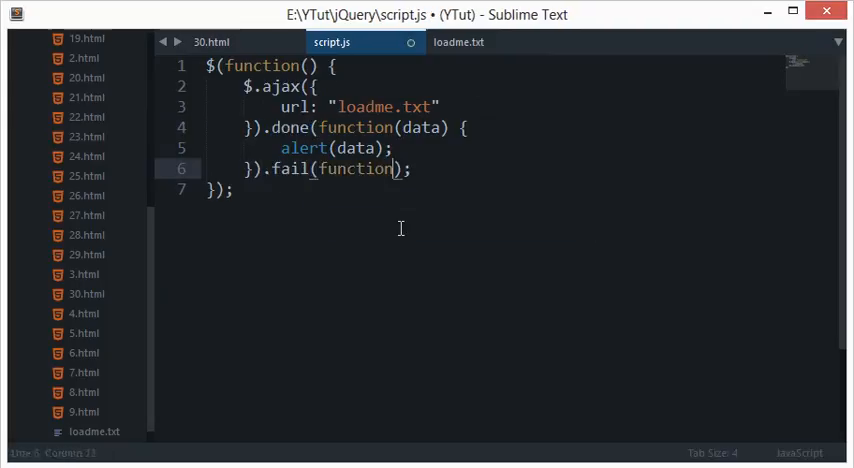
{"action": "type", "text": "data"}
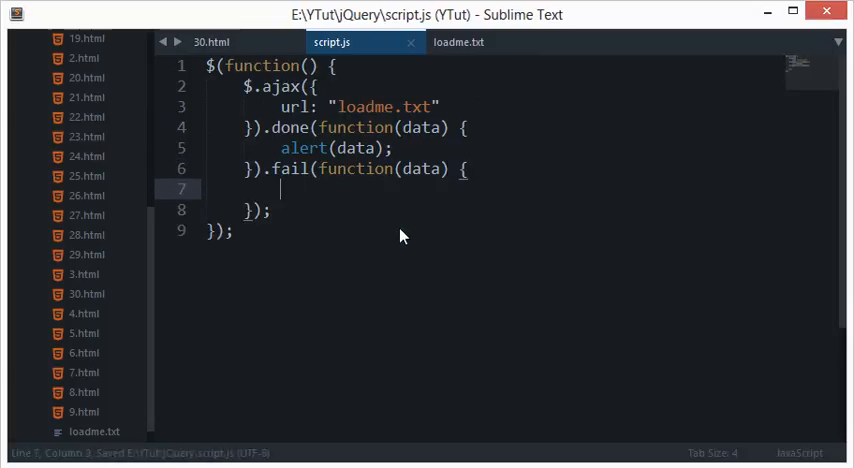
{"action": "type", "text": "alert(data);"}
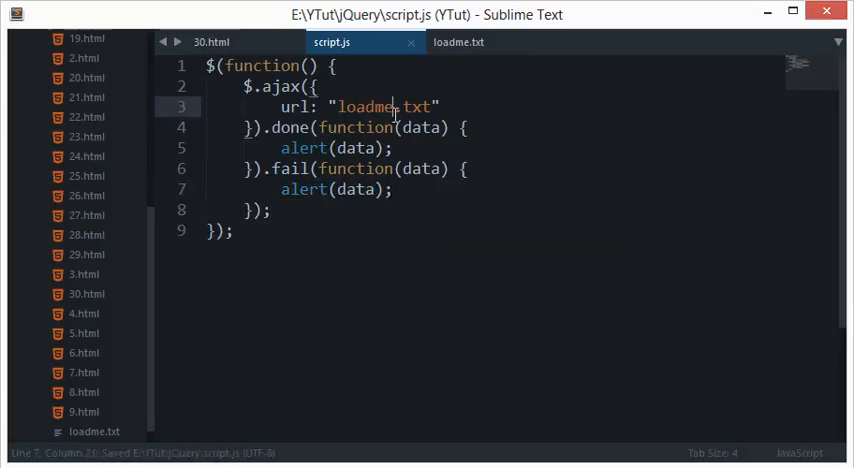
{"action": "type", "text": "X"}
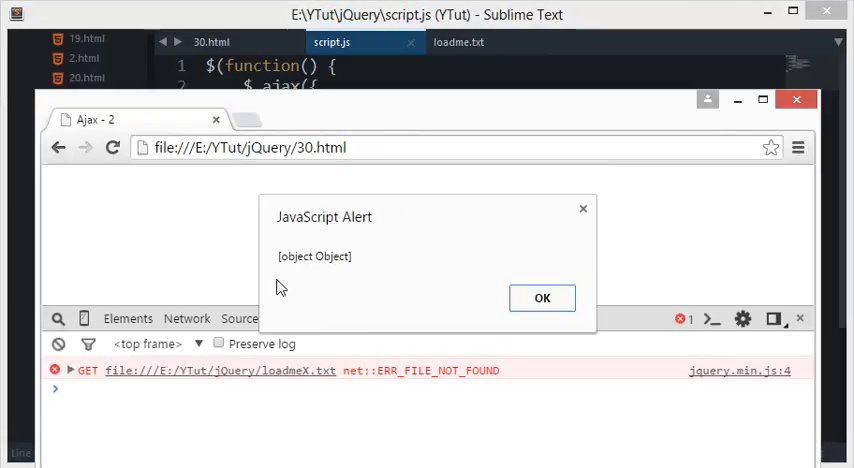
{"action": "mouse_move", "coordinate": [542, 298]}
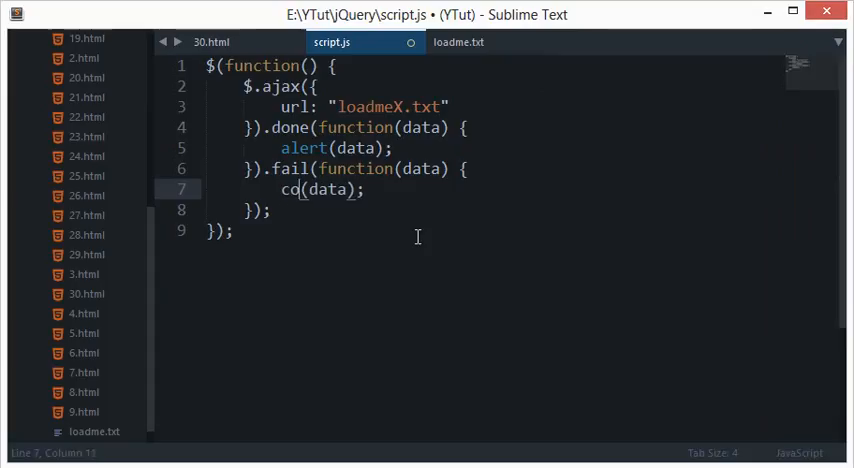
Step: Inspect the fail data via console.log, then alert data.statusText so the page reports error
{"action": "type", "text": "onsole.log"}
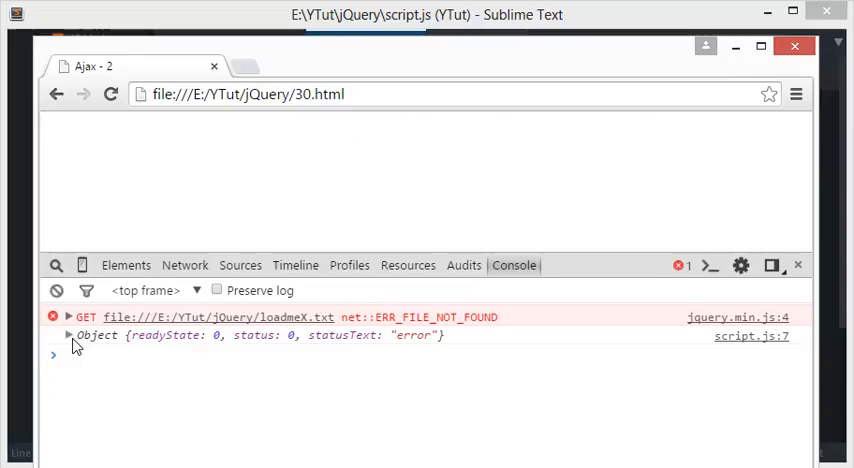
{"action": "left_click", "coordinate": [68, 336]}
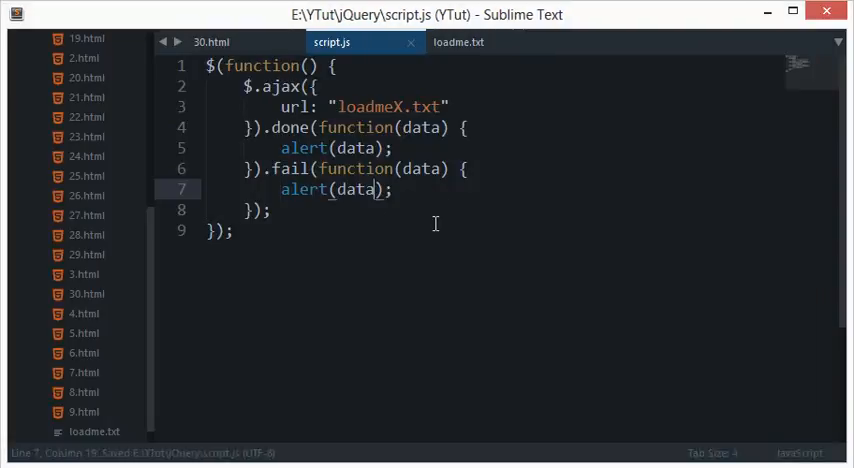
{"action": "type", "text": ".star"}
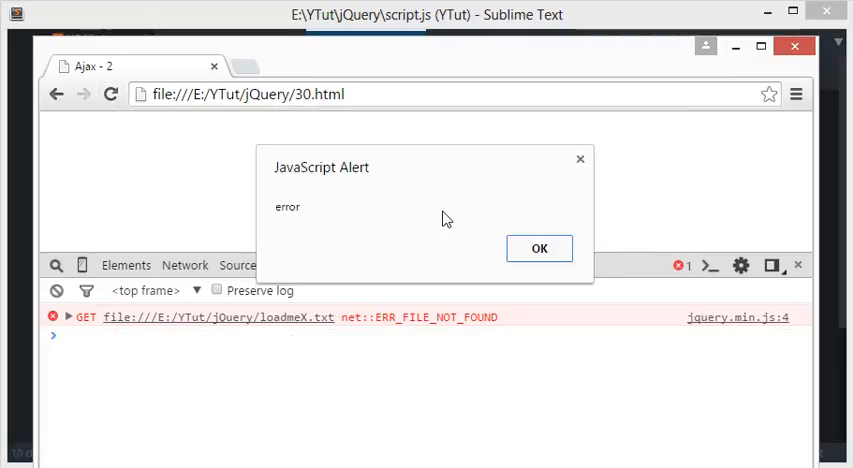
{"action": "left_click", "coordinate": [540, 248]}
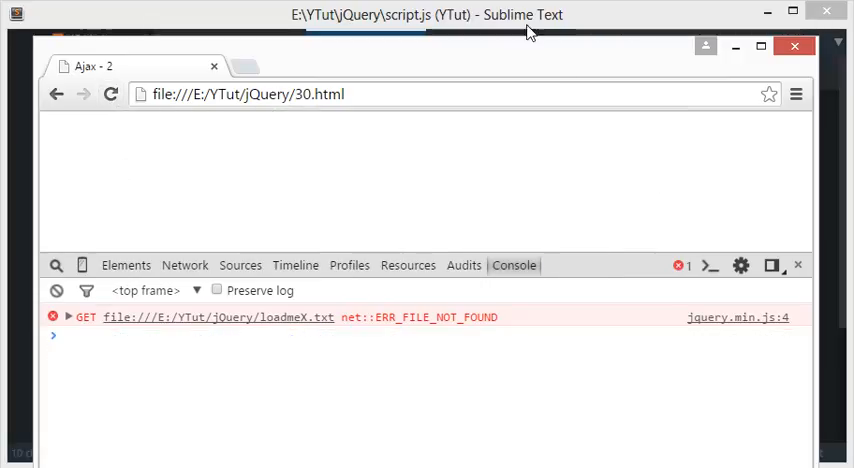
Step: Add a , statusCode parameter to the callbacks and alert statusCode in each
{"action": "double_click", "coordinate": [288, 168]}
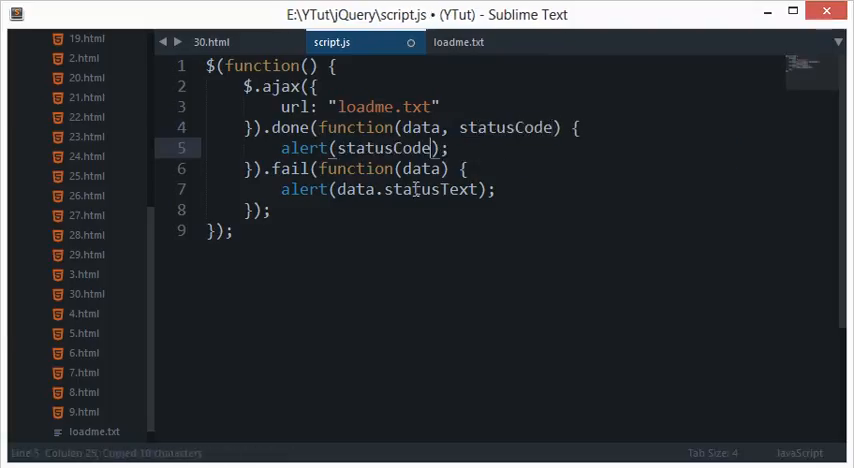
{"action": "type", "text": ", statusCode"}
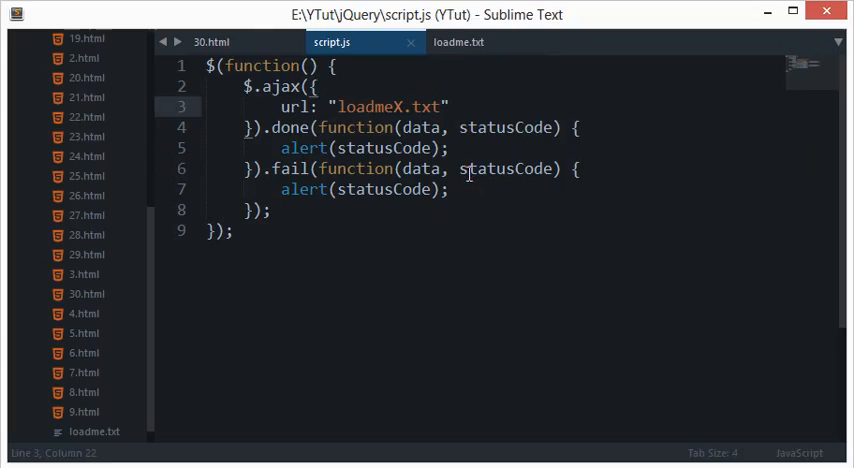
Step: Briefly change the fail alert to data.statusText, save, then clear the argument again
{"action": "double_click", "coordinate": [384, 188]}
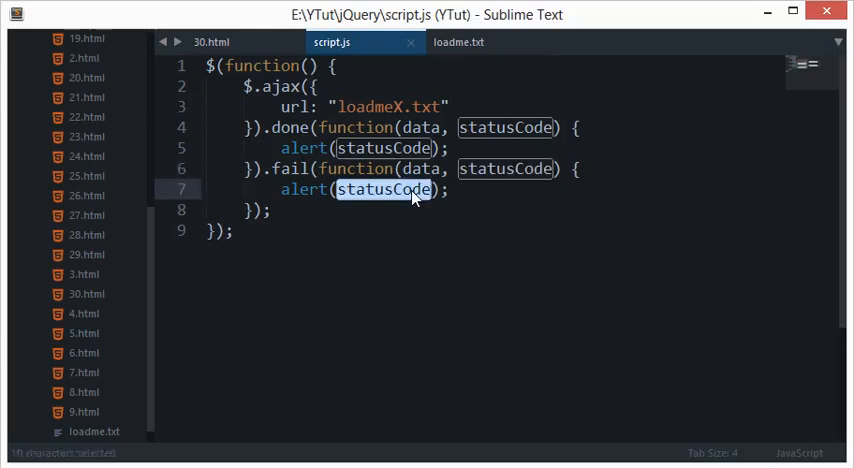
{"action": "type", "text": "data"}
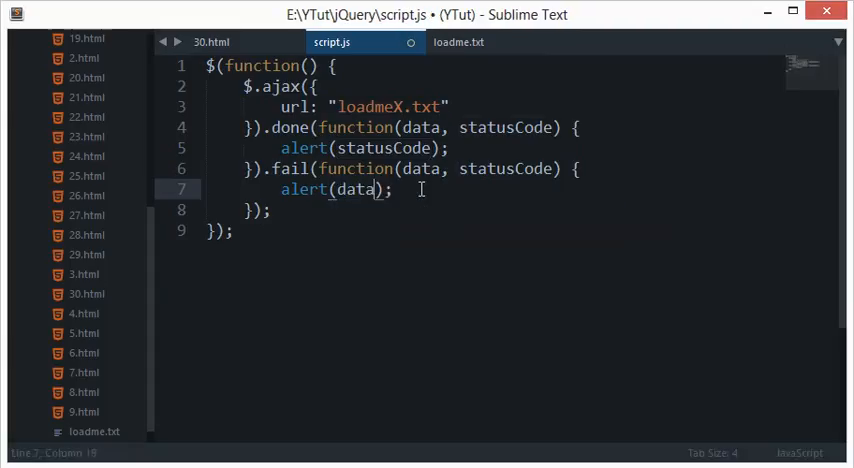
{"action": "type", "text": ".statusText"}
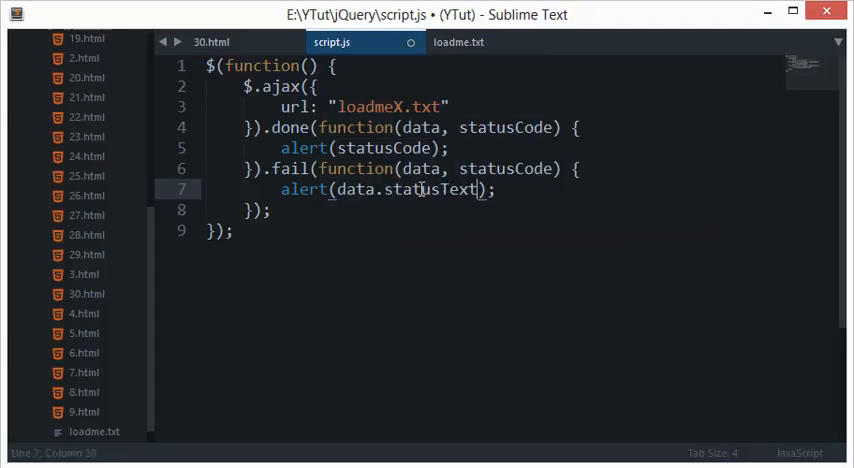
{"action": "key", "text": "ctrl+s"}
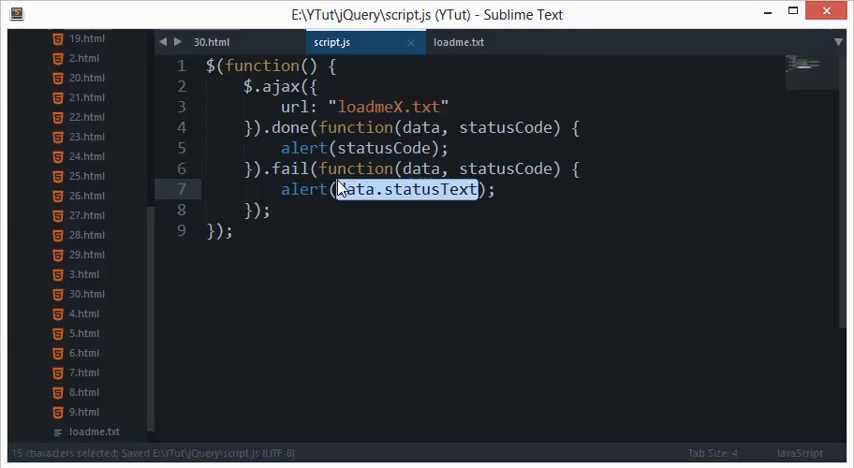
{"action": "key", "text": "Delete"}
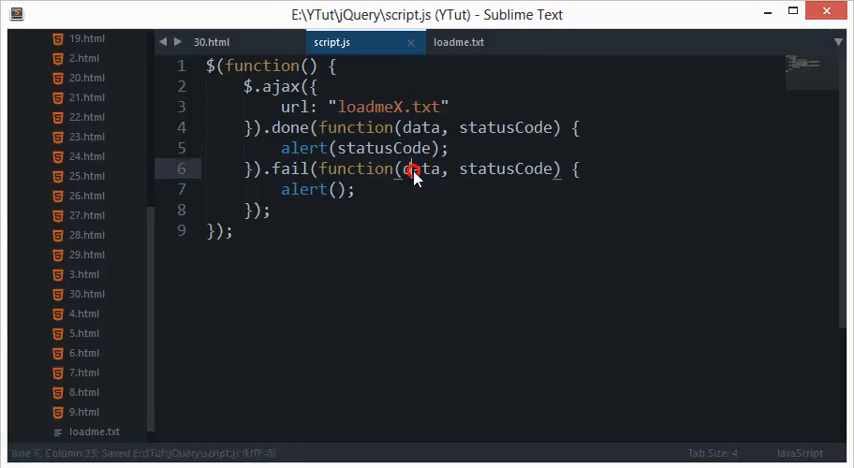
Step: Restore the fail callback to (data, statusCode) alerting statusCode, matching done, and return to the url line
{"action": "double_click", "coordinate": [506, 168]}
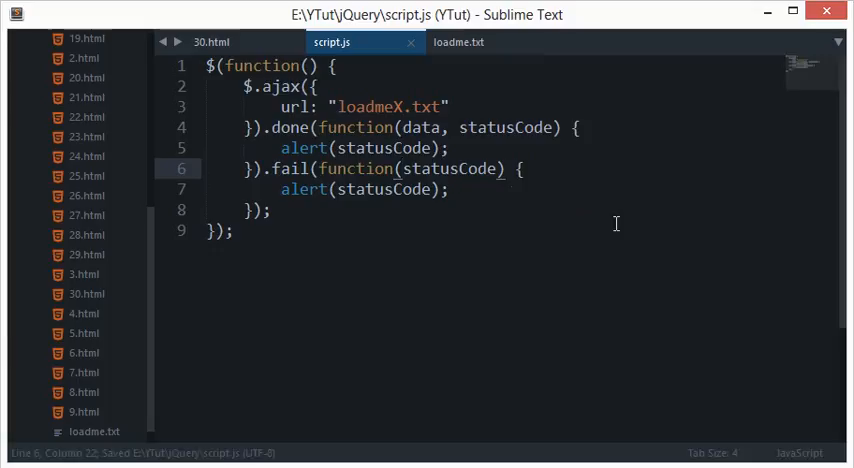
{"action": "double_click", "coordinate": [456, 168]}
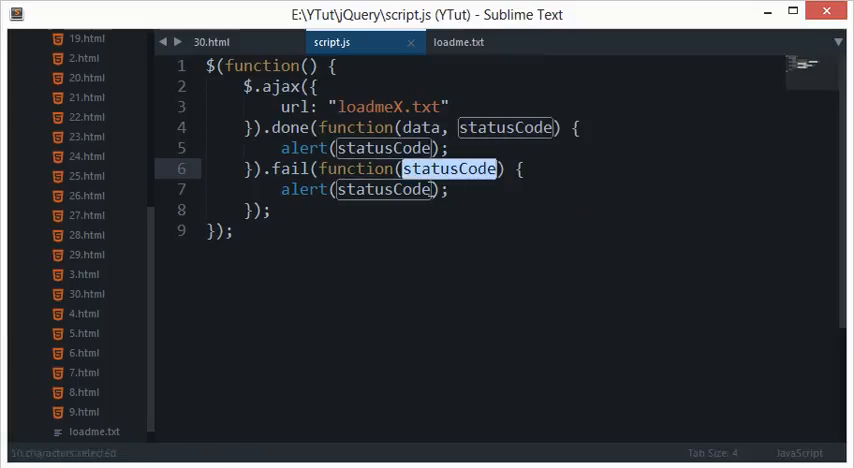
{"action": "left_click", "coordinate": [464, 210]}
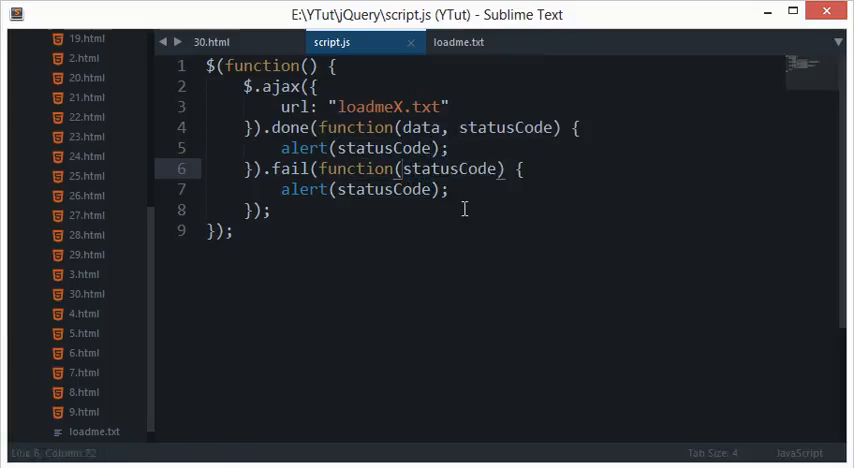
{"action": "type", "text": "data."}
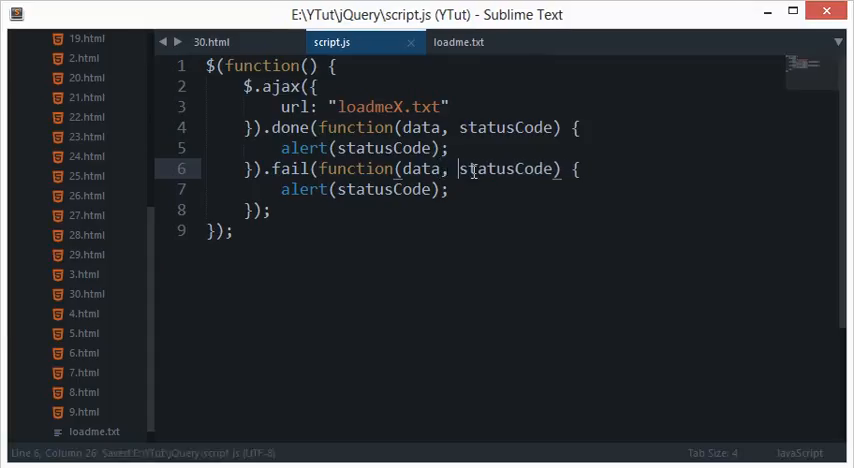
{"action": "double_click", "coordinate": [504, 168]}
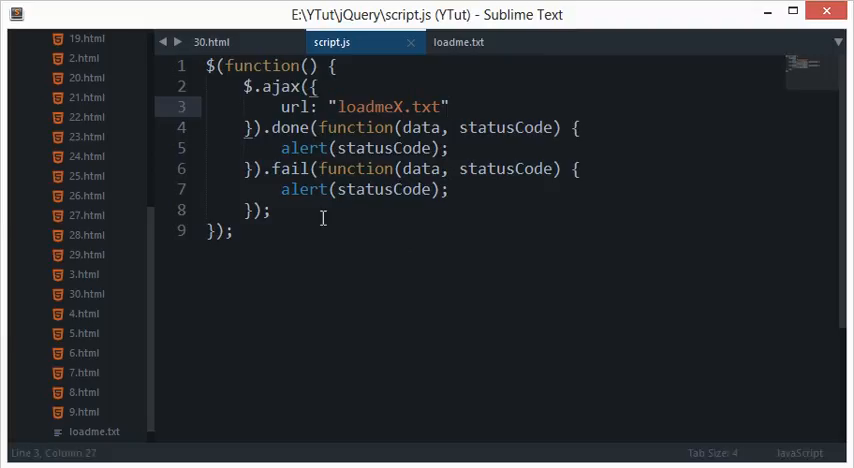
{"action": "left_click", "coordinate": [252, 126]}
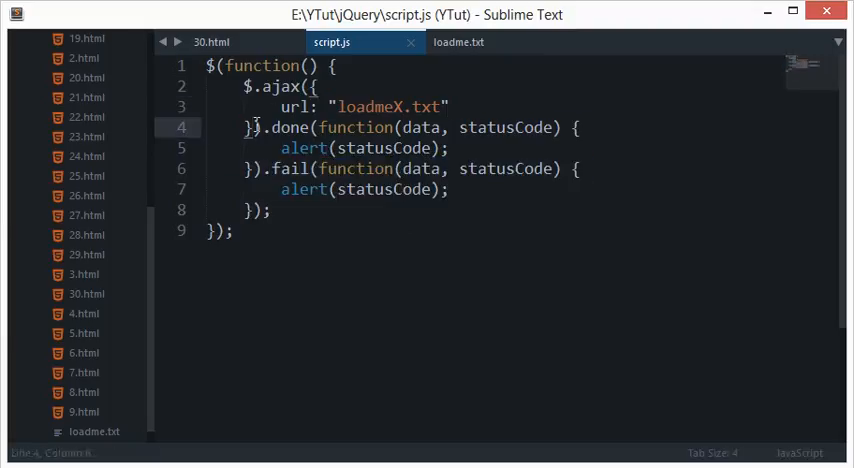
{"action": "left_click", "coordinate": [462, 42]}
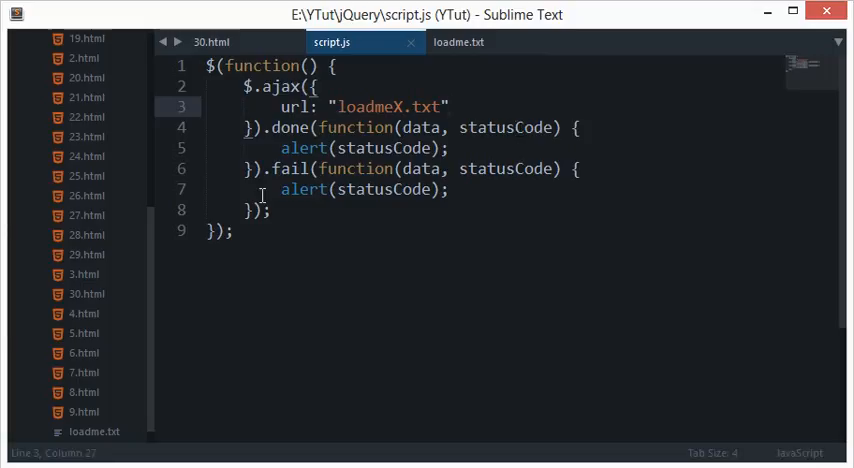
Step: Change the request url from loadmeX.txt to register.php
{"action": "key", "text": "Backspace"}
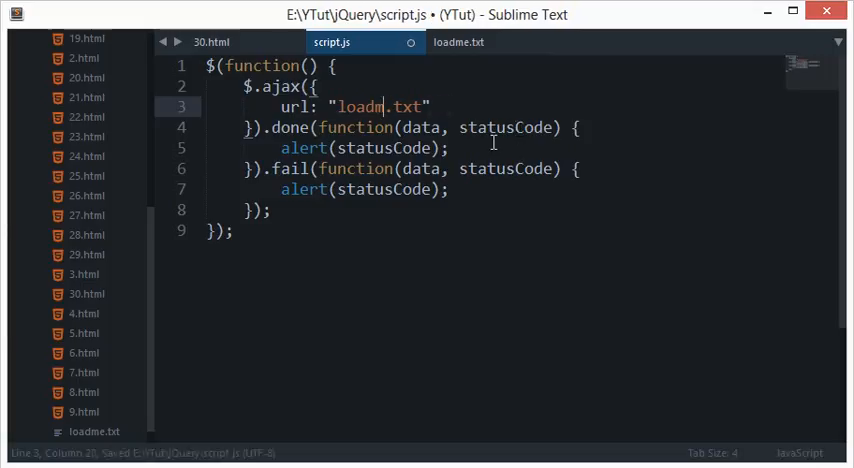
{"action": "type", "text": "regist"}
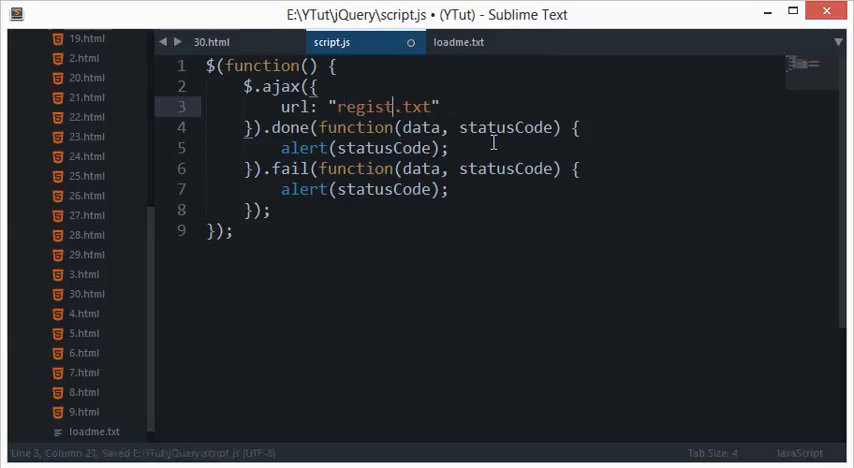
{"action": "type", "text": "er.php"}
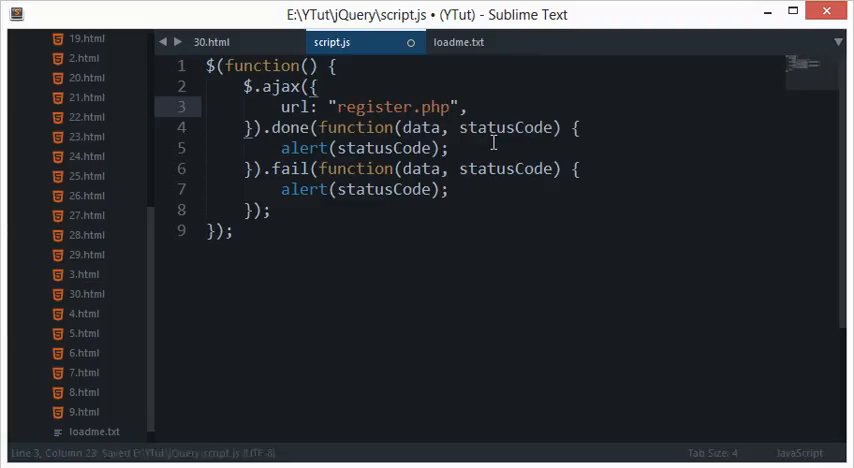
{"action": "key", "text": "enter"}
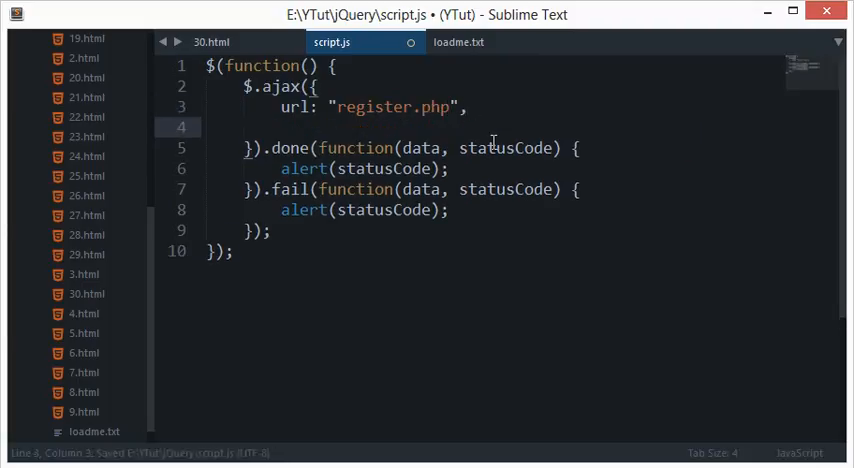
Step: Add data: {"username": $(selector).getUsername()} to the request and save
{"action": "type", "text": "data:"}
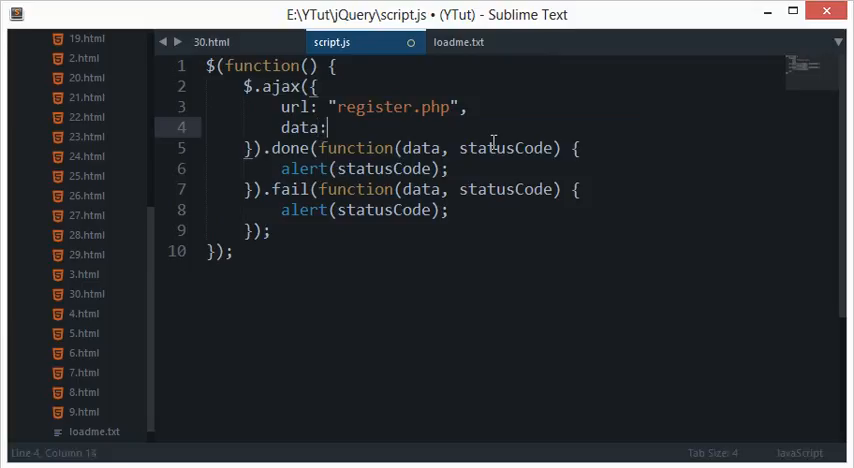
{"action": "type", "text": "{ }"}
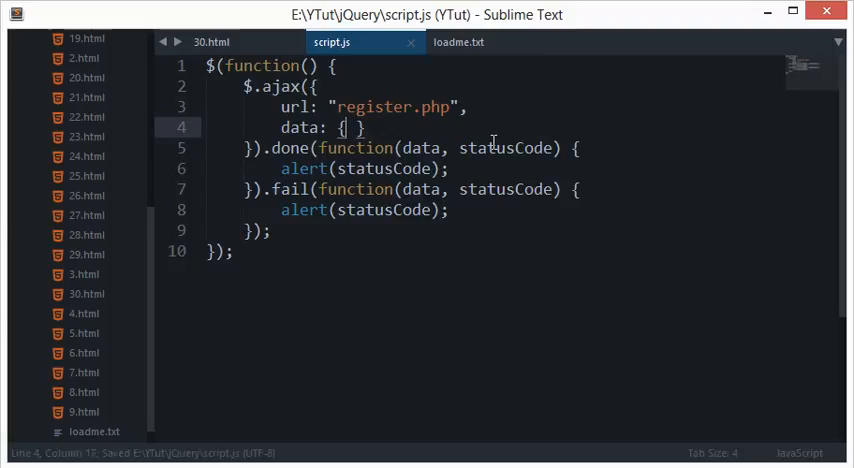
{"action": "type", "text": "\"\""}
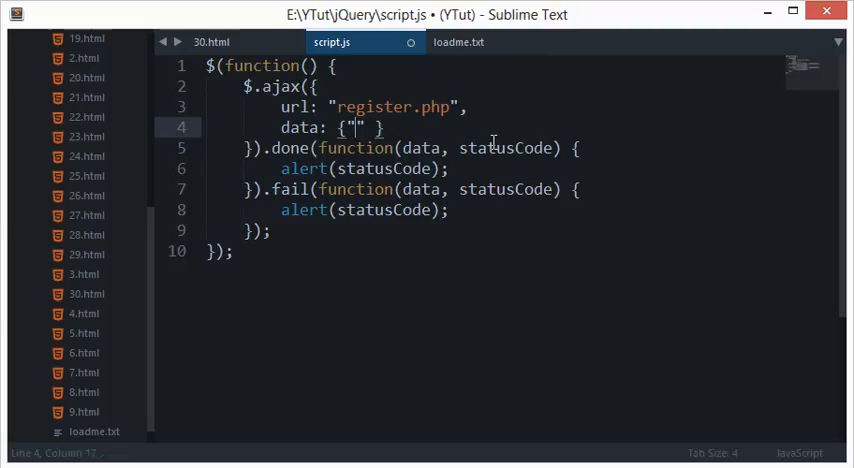
{"action": "type", "text": "username"}
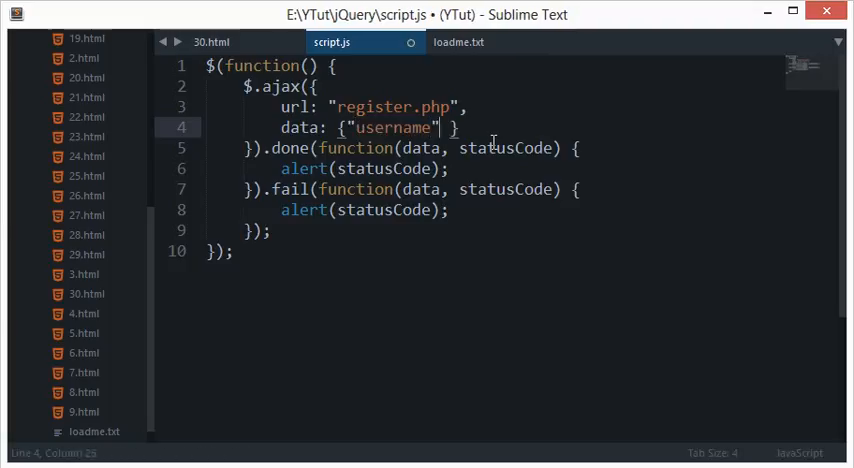
{"action": "type", "text": ": $(selector).get"}
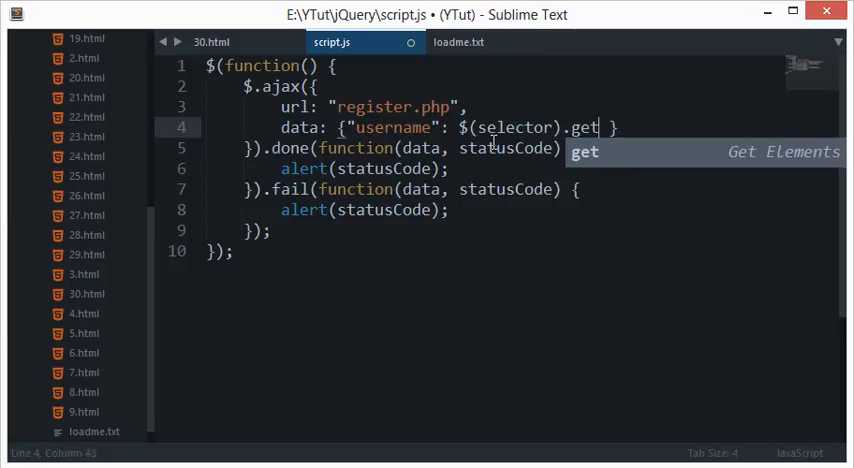
{"action": "type", "text": "Us"}
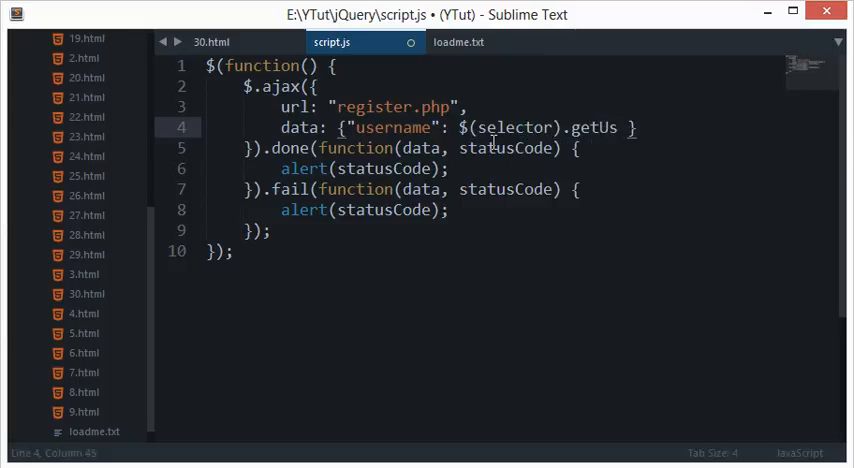
{"action": "type", "text": "ername()"}
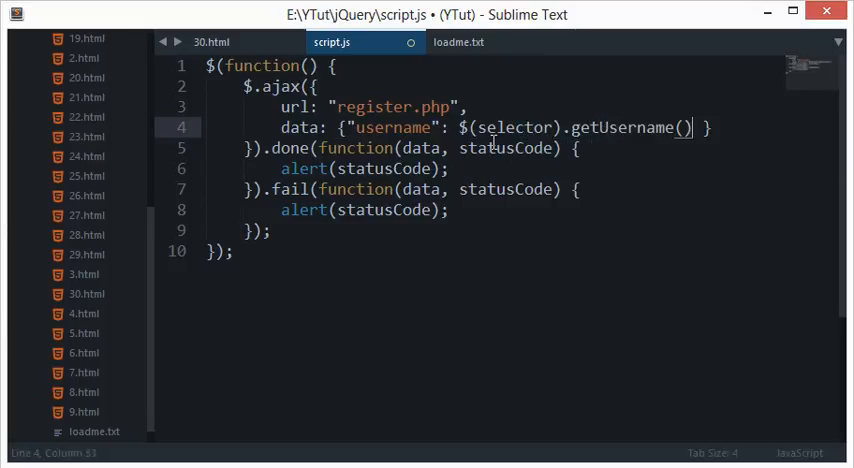
{"action": "key", "text": "ctrl+s"}
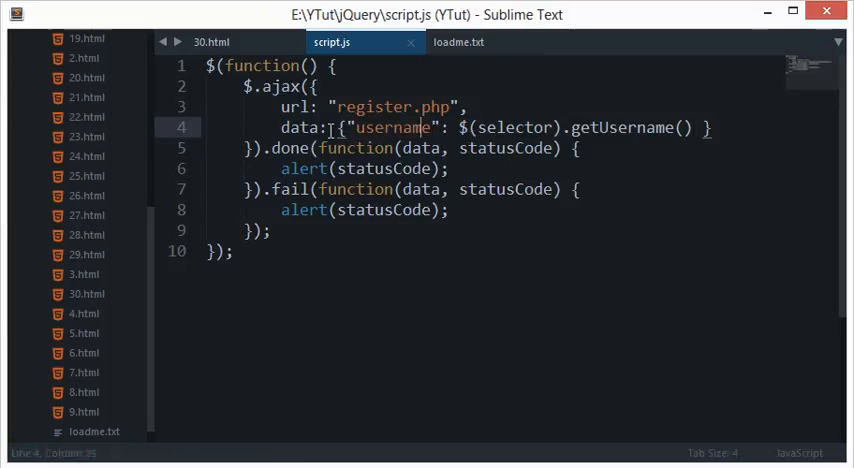
{"action": "double_click", "coordinate": [300, 126]}
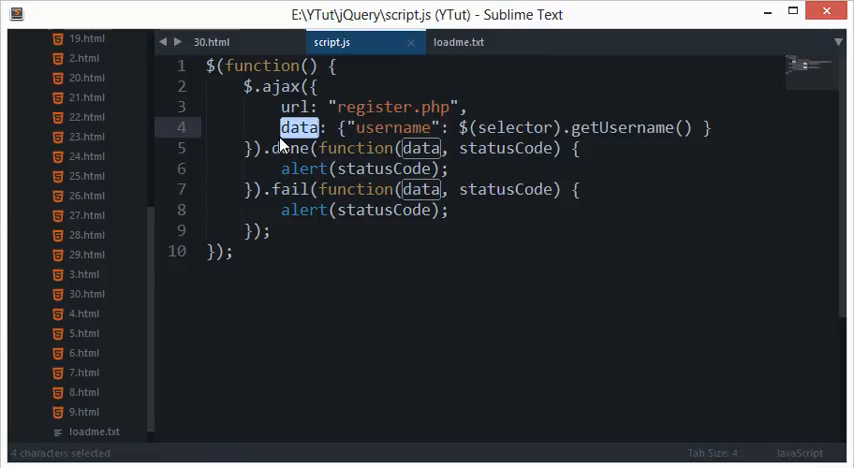
{"action": "left_click_drag", "start_coordinate": [280, 126], "coordinate": [712, 126]}
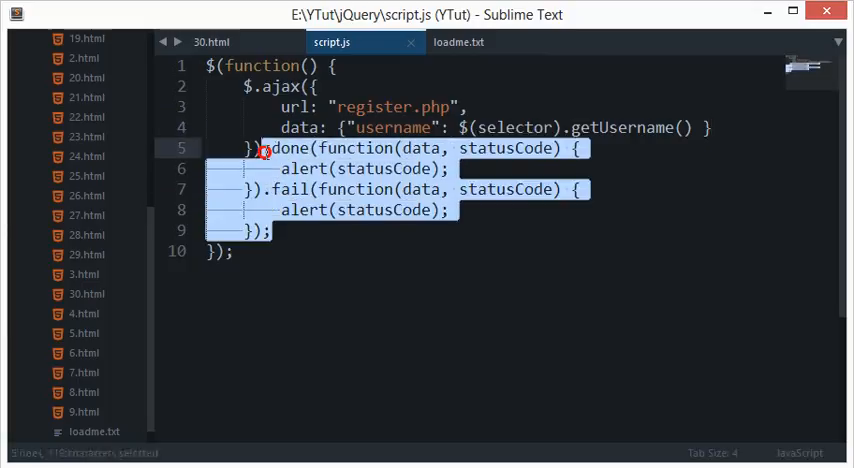
{"action": "left_click", "coordinate": [286, 210]}
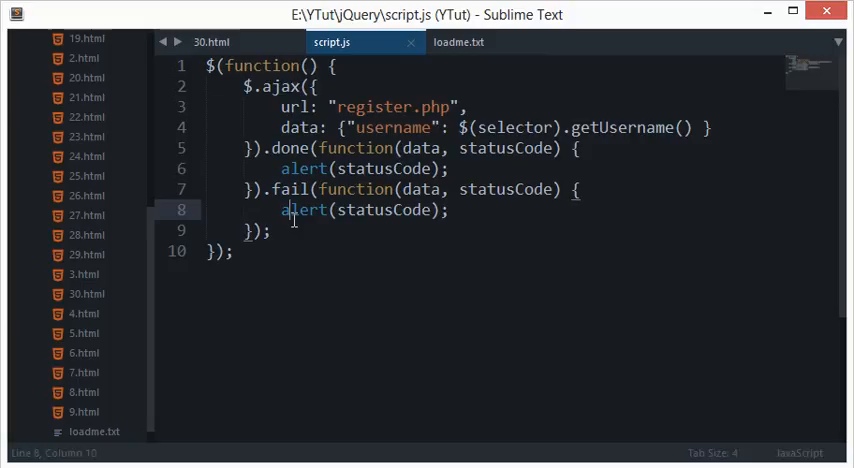
{"action": "mouse_move", "coordinate": [286, 88]}
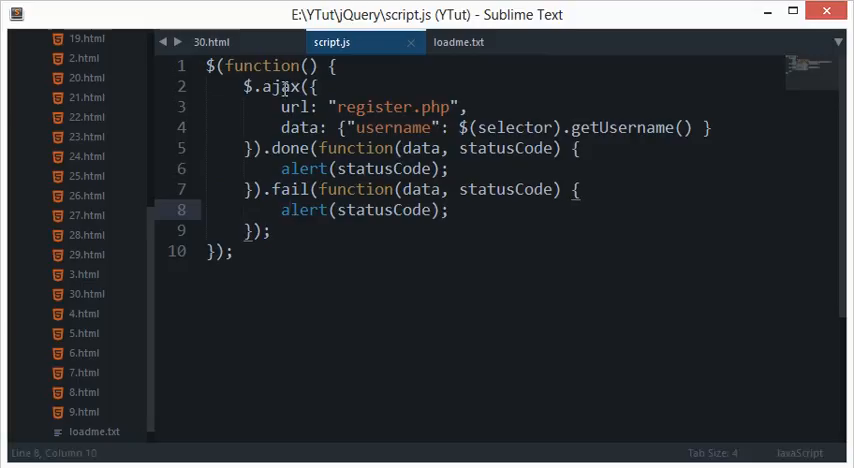
{"action": "double_click", "coordinate": [270, 88]}
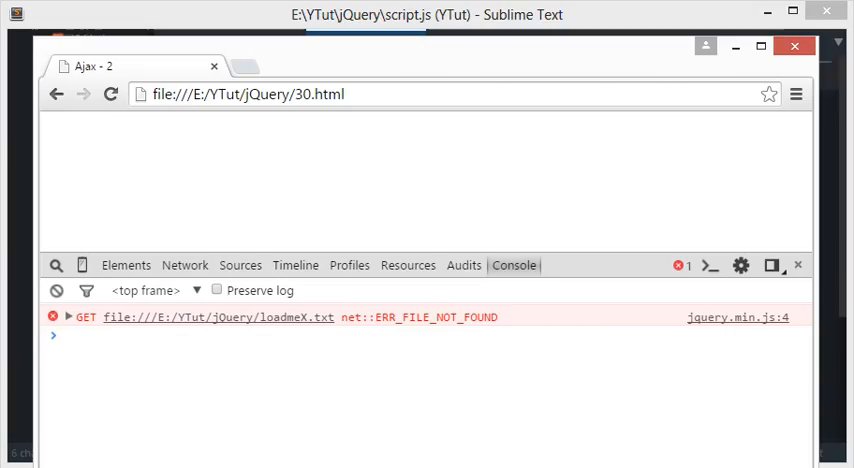
{"action": "mouse_move", "coordinate": [344, 162]}
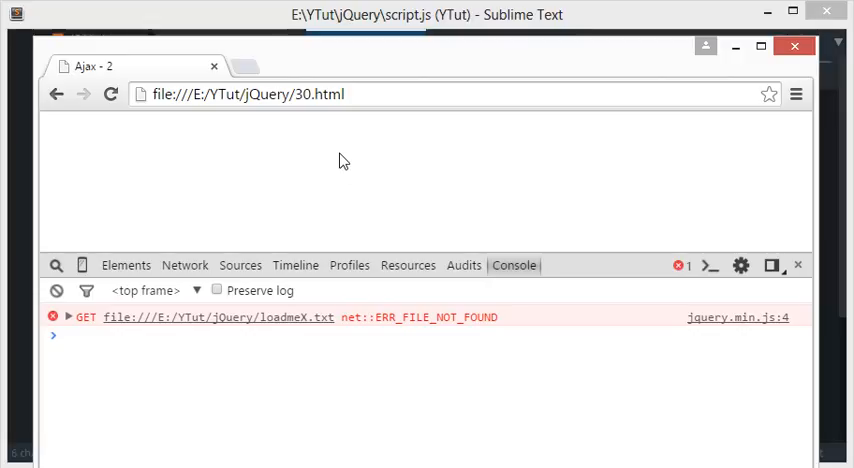
{"action": "mouse_move", "coordinate": [380, 38]}
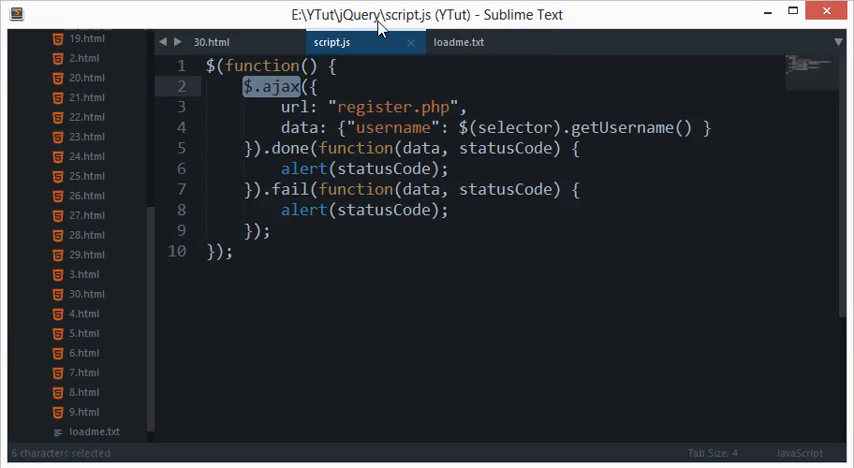
{"action": "double_click", "coordinate": [284, 86]}
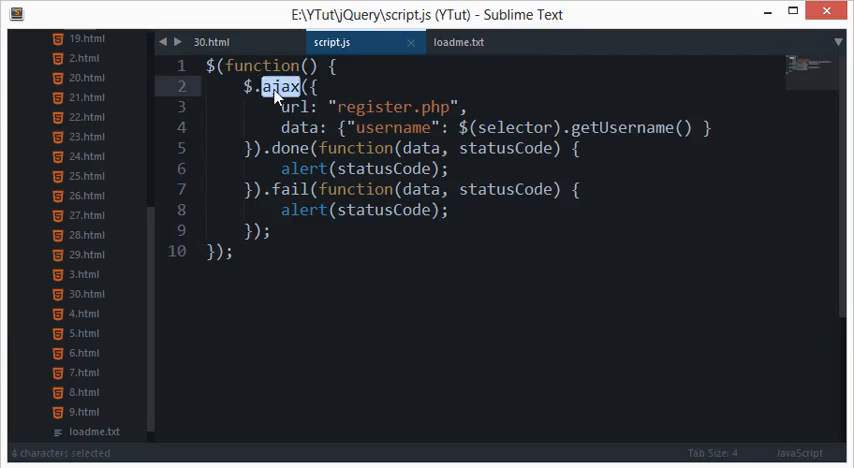